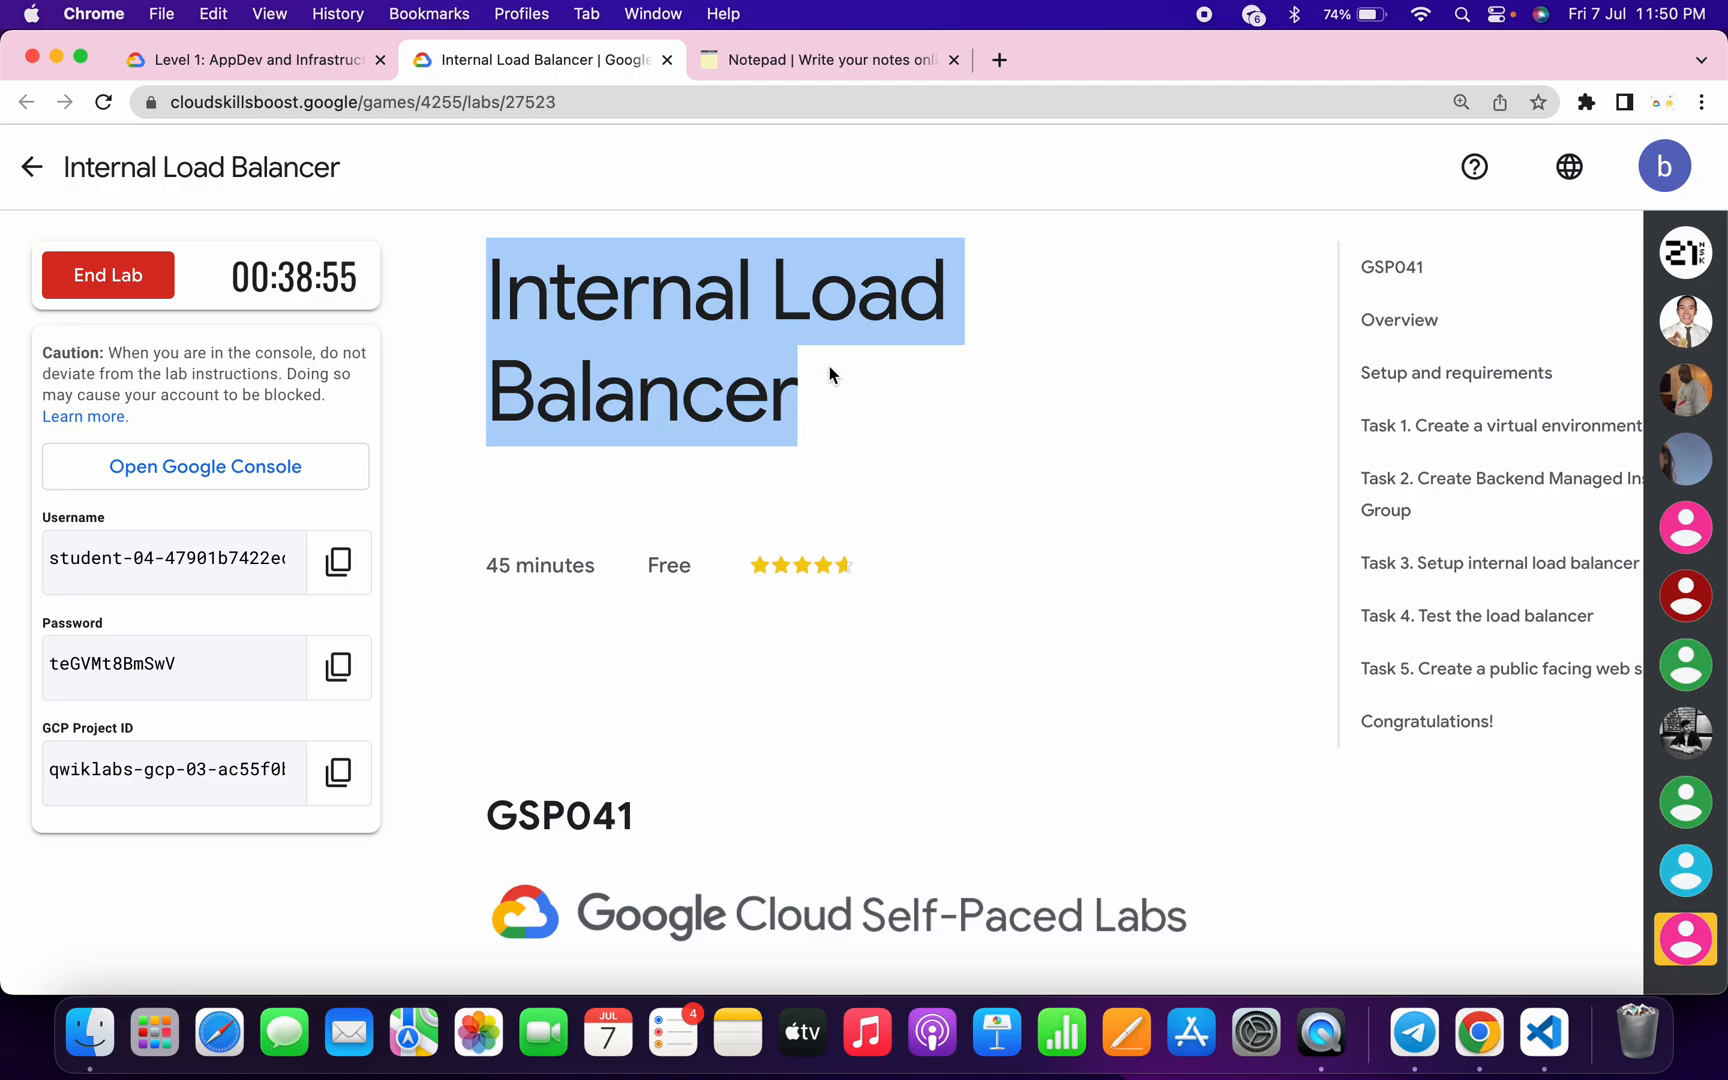
Start a Cloud Shell terminal session in the Cloud Console for lab GSP041.
{"action": "left_click", "coordinate": [204, 466]}
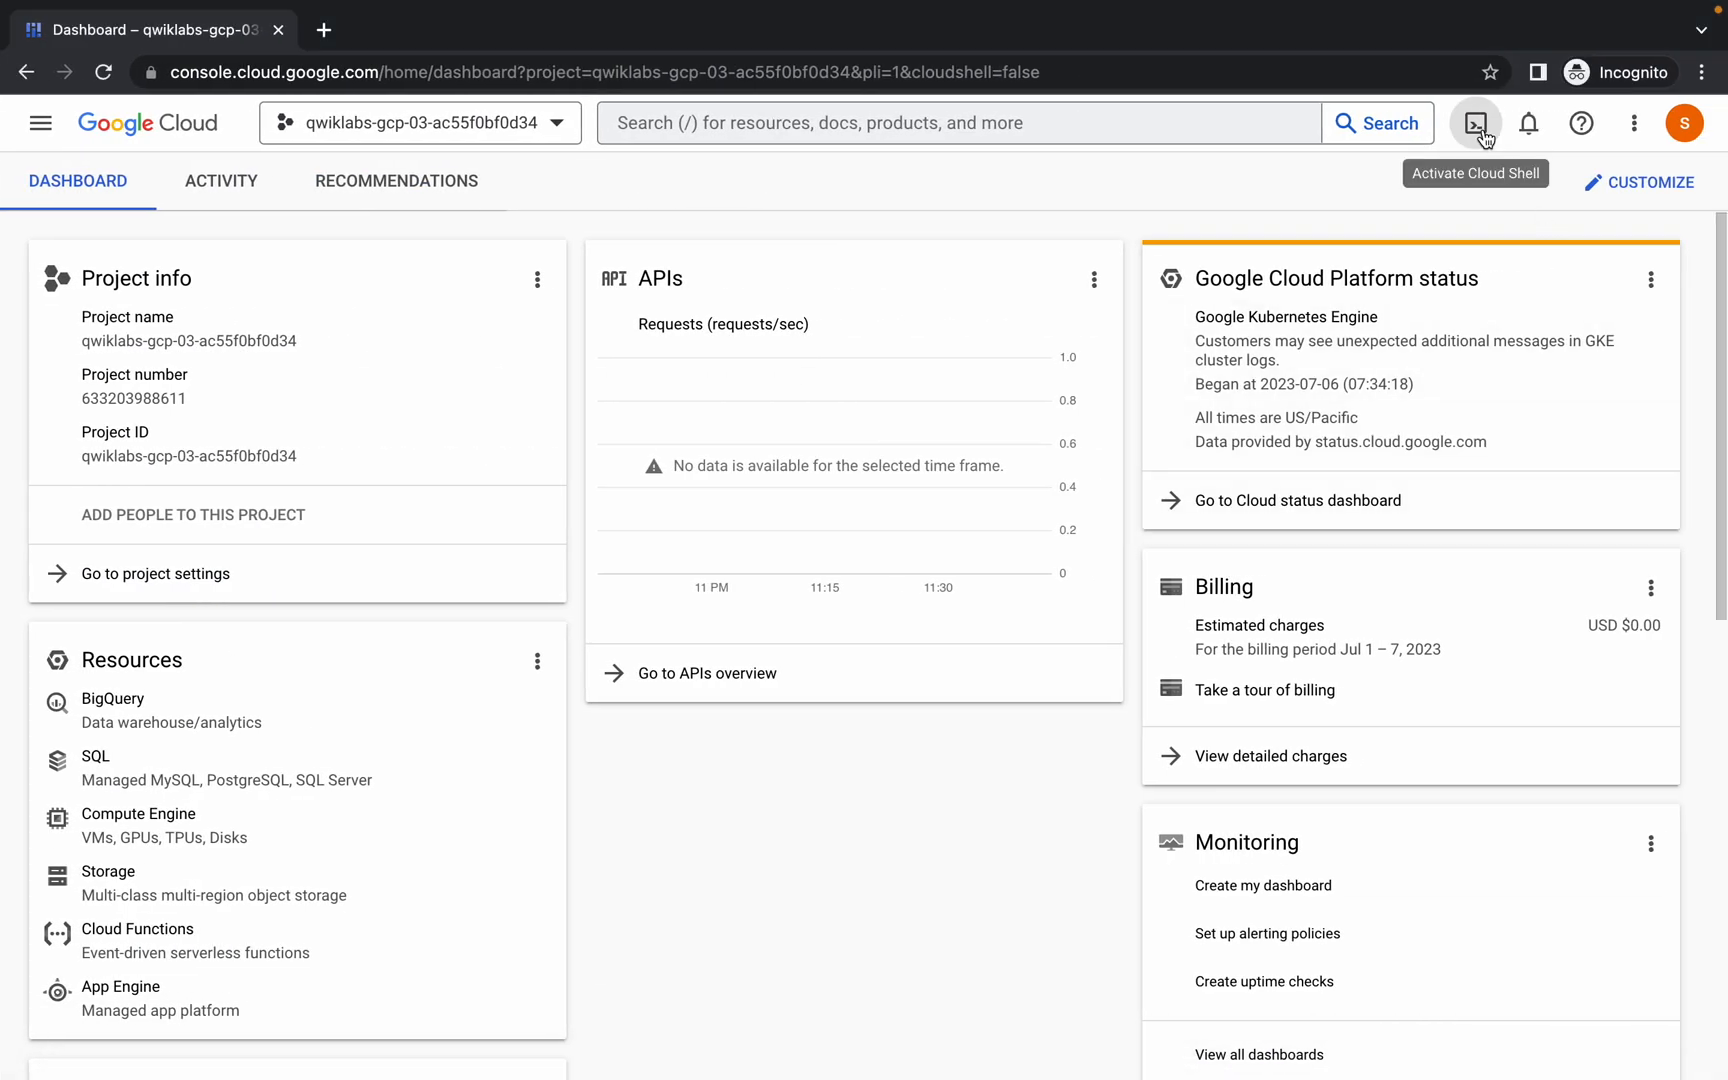
{"action": "left_click", "coordinate": [1474, 122]}
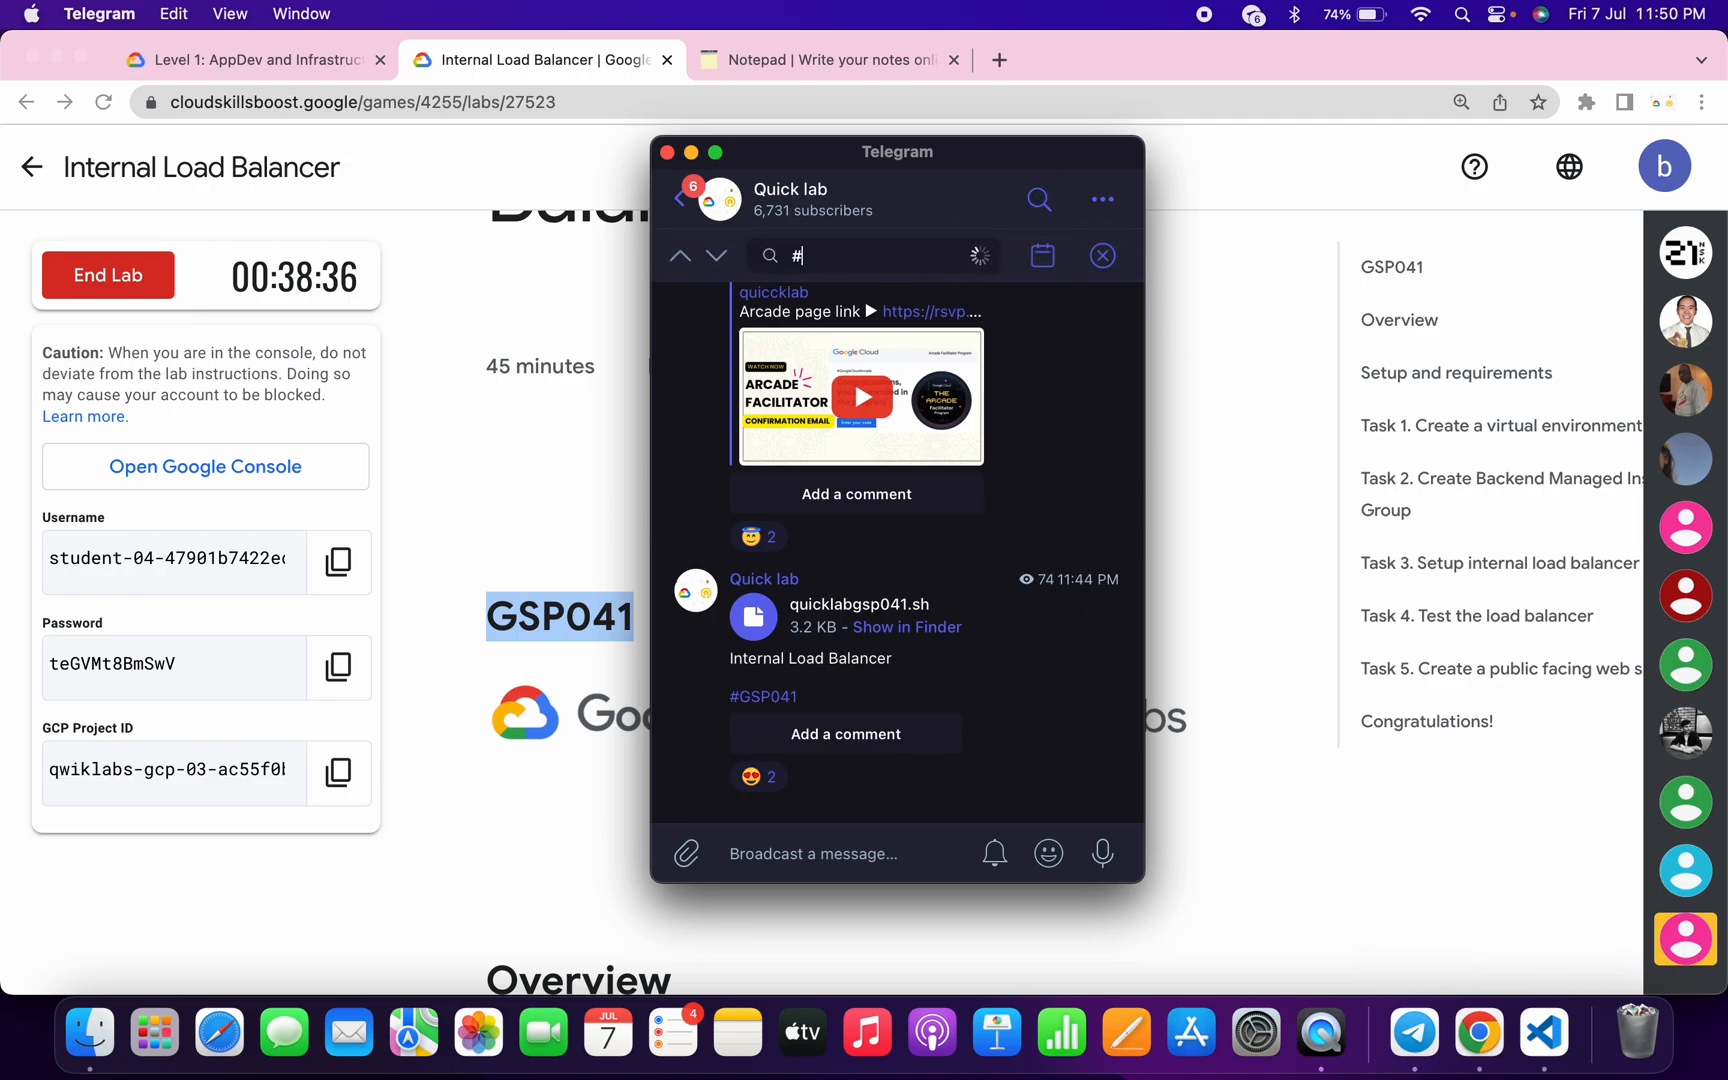
{"action": "type", "text": "GSP041"}
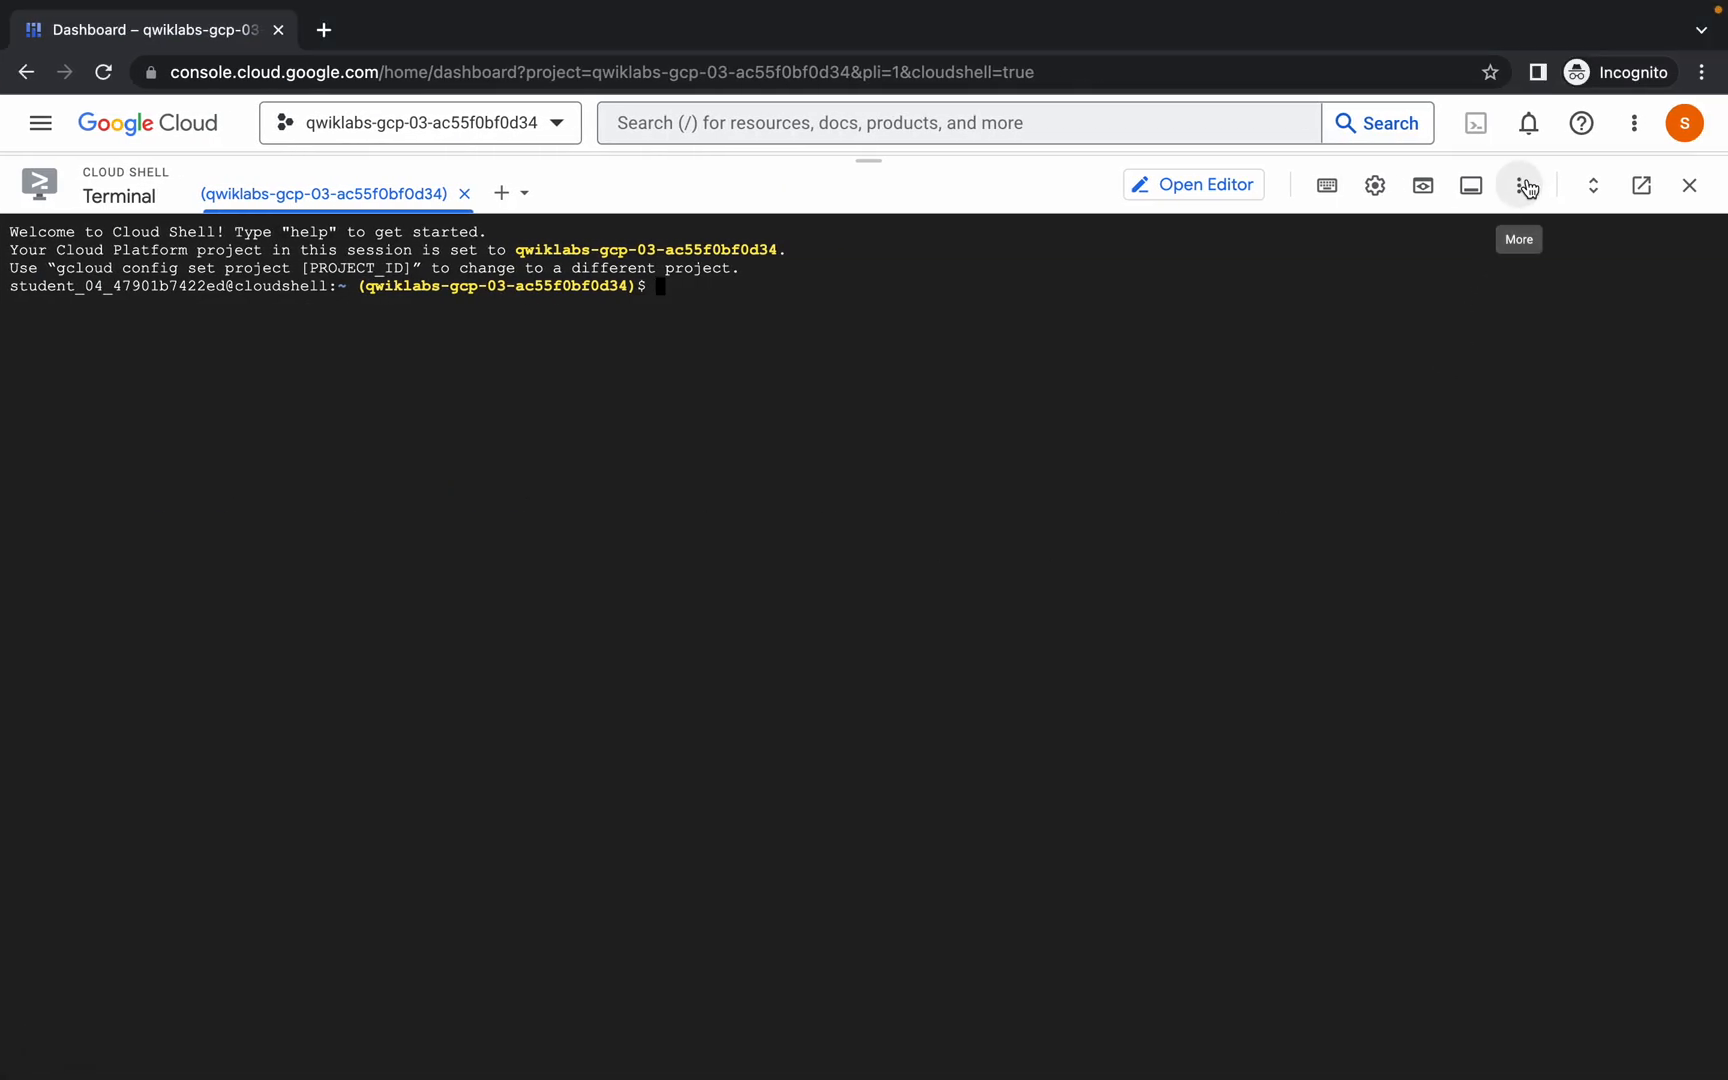
Upload quicklabgsp041.sh from Downloads into the Cloud Shell home directory.
{"action": "left_click", "coordinate": [1524, 184]}
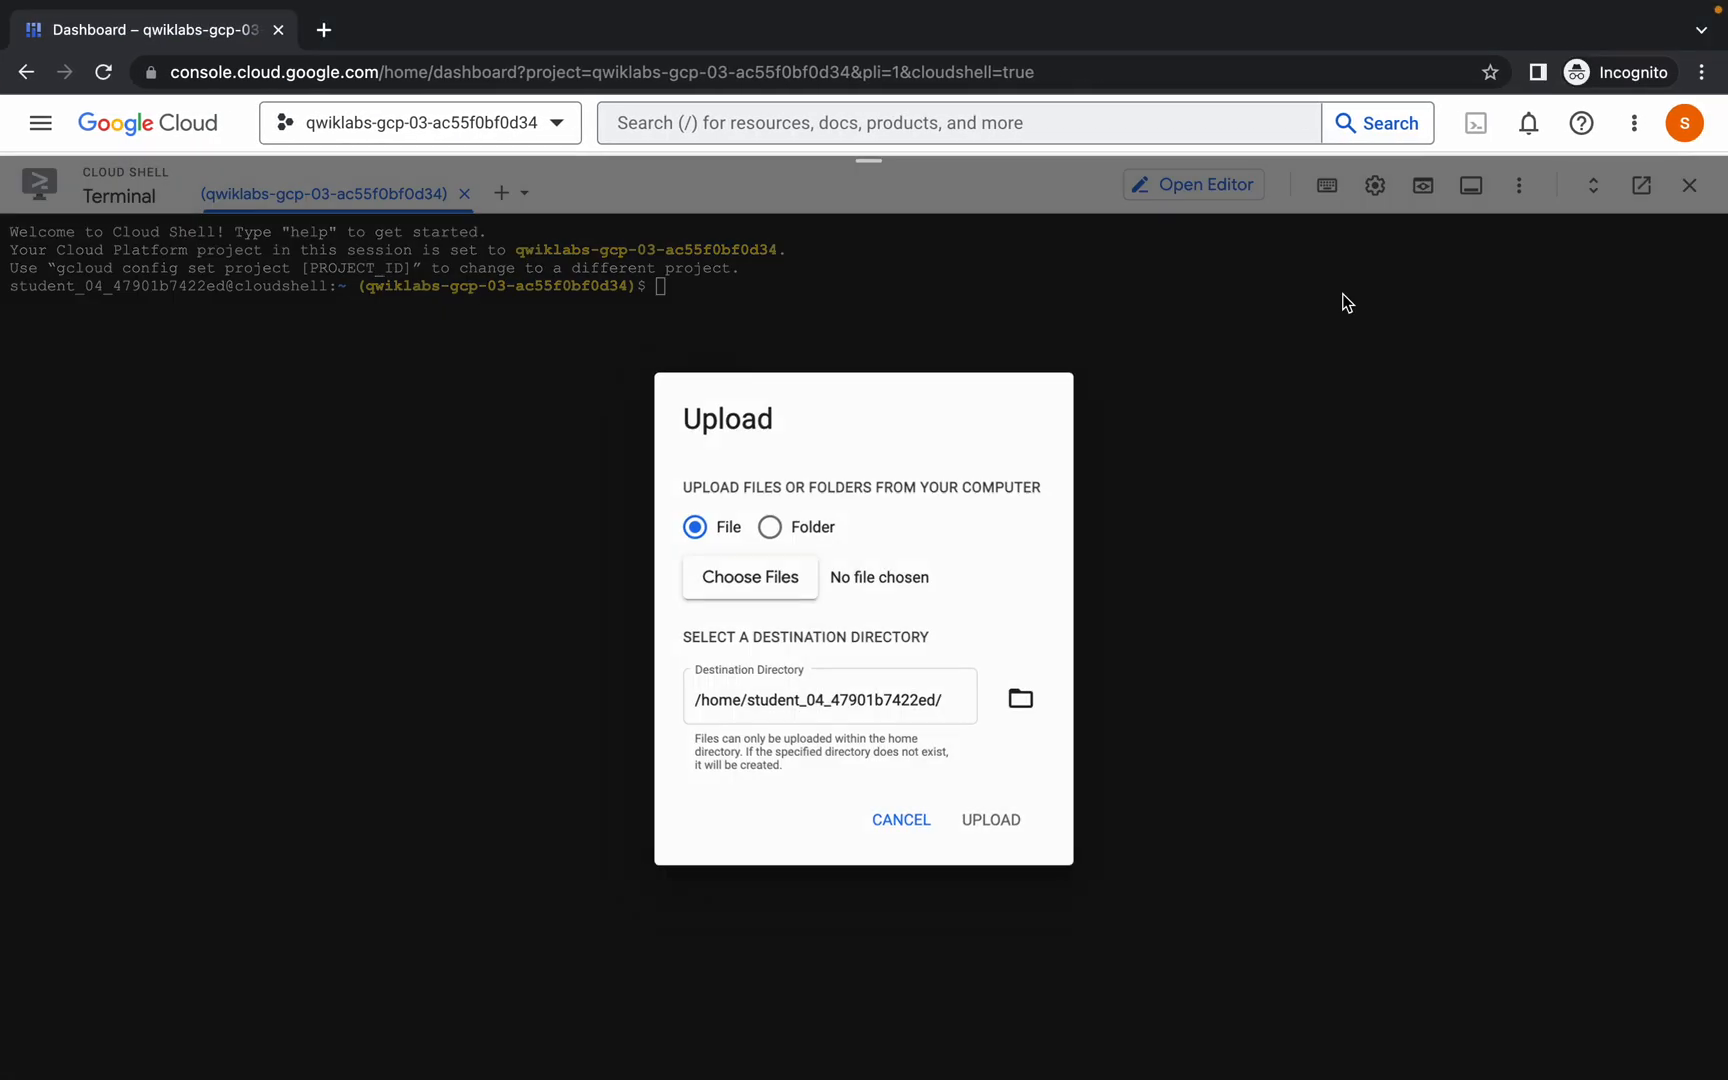
{"action": "left_click", "coordinate": [750, 576]}
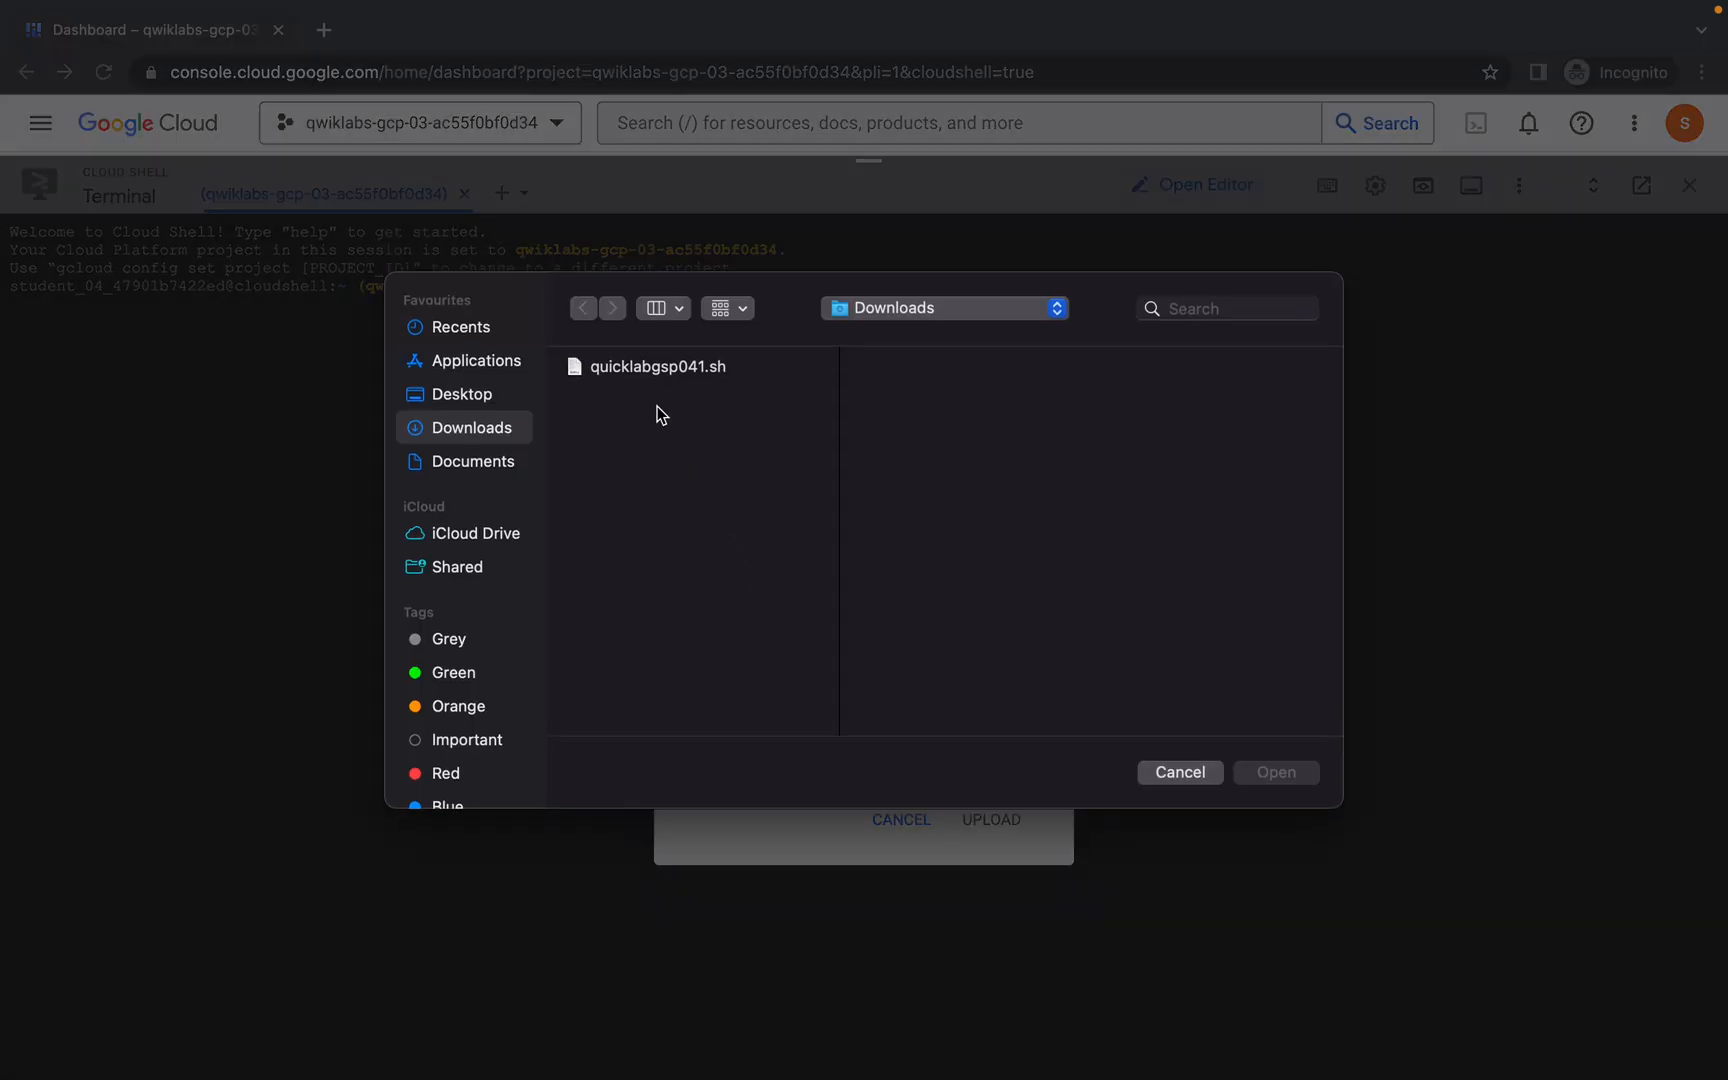
{"action": "left_click", "coordinate": [658, 366]}
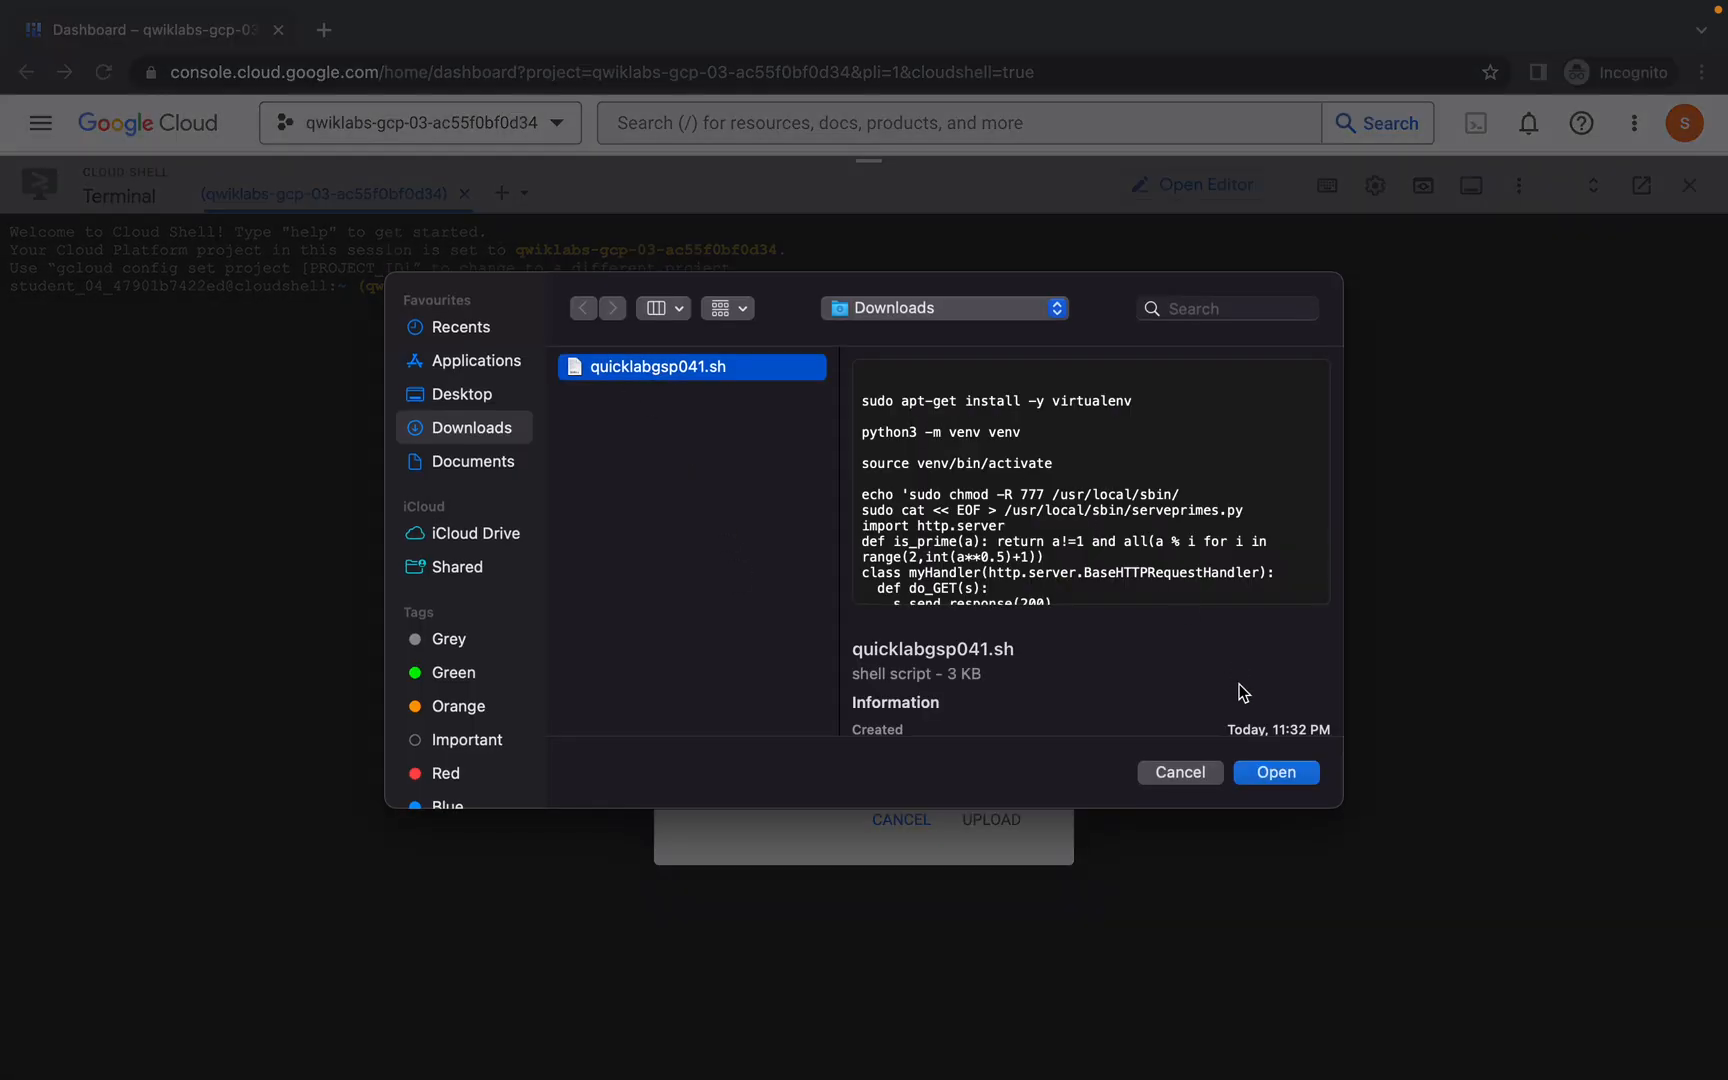
{"action": "left_click", "coordinate": [1276, 772]}
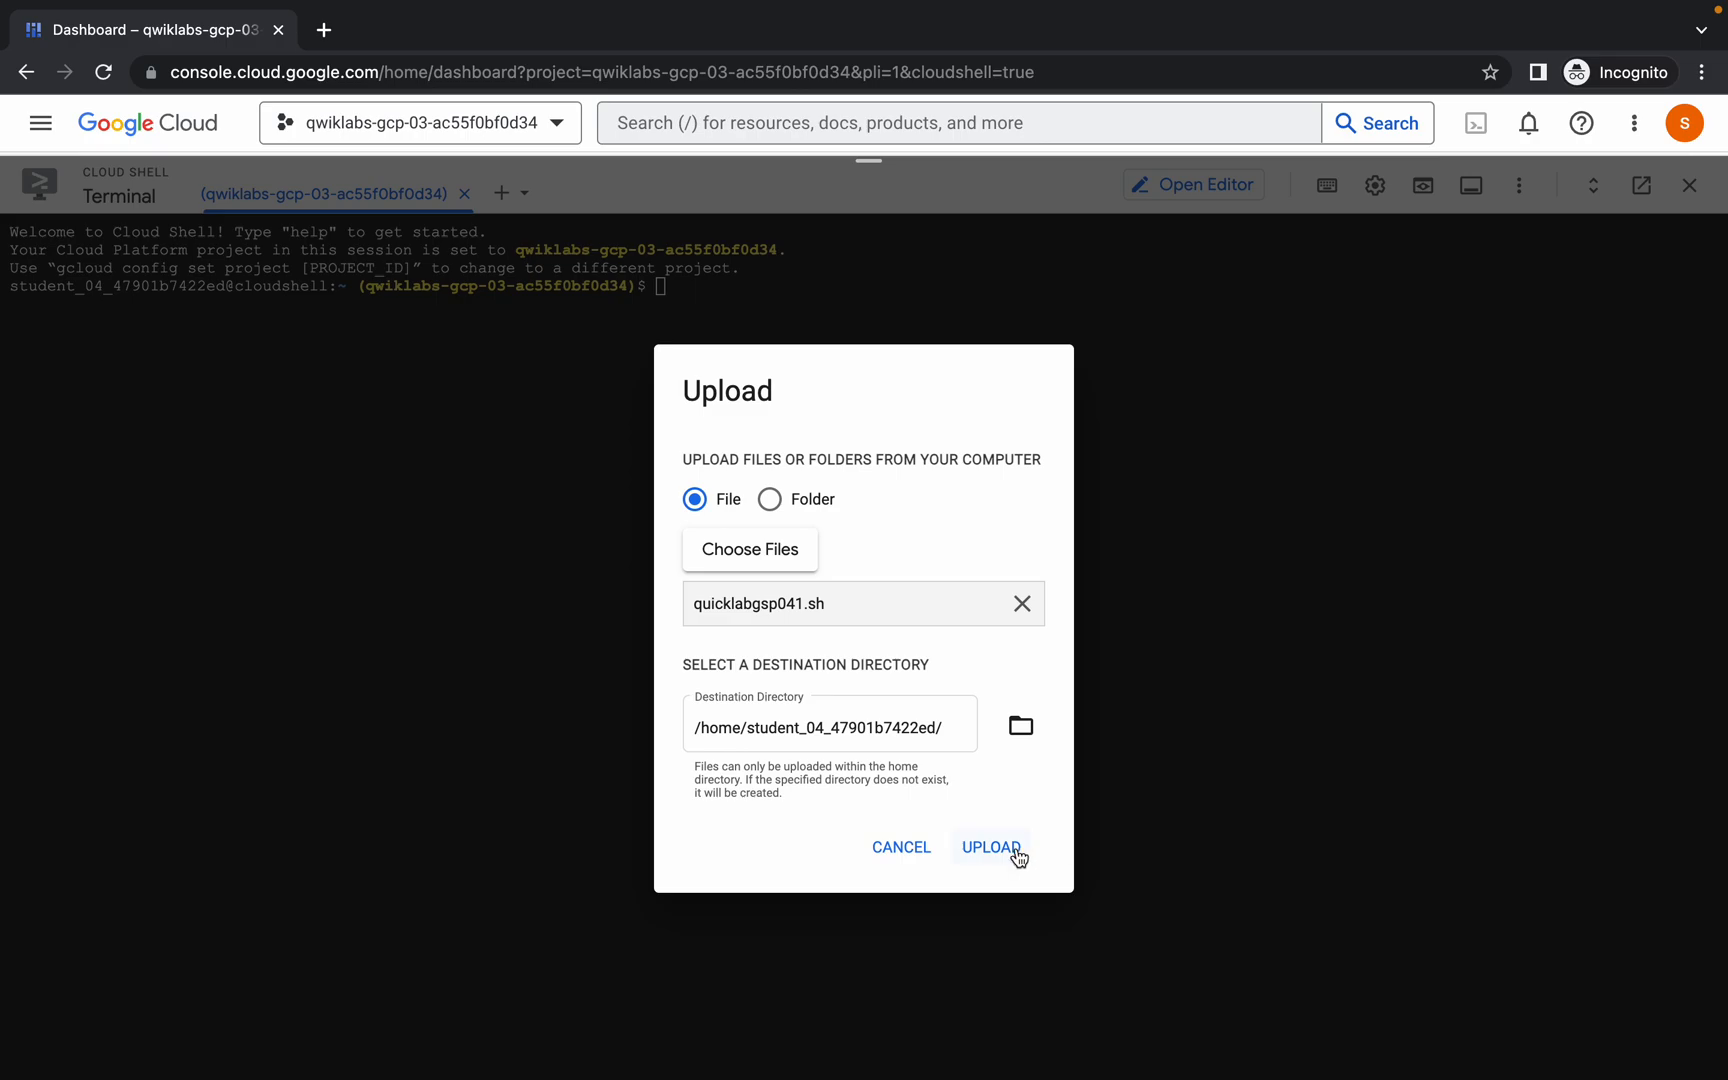
{"action": "left_click", "coordinate": [990, 848]}
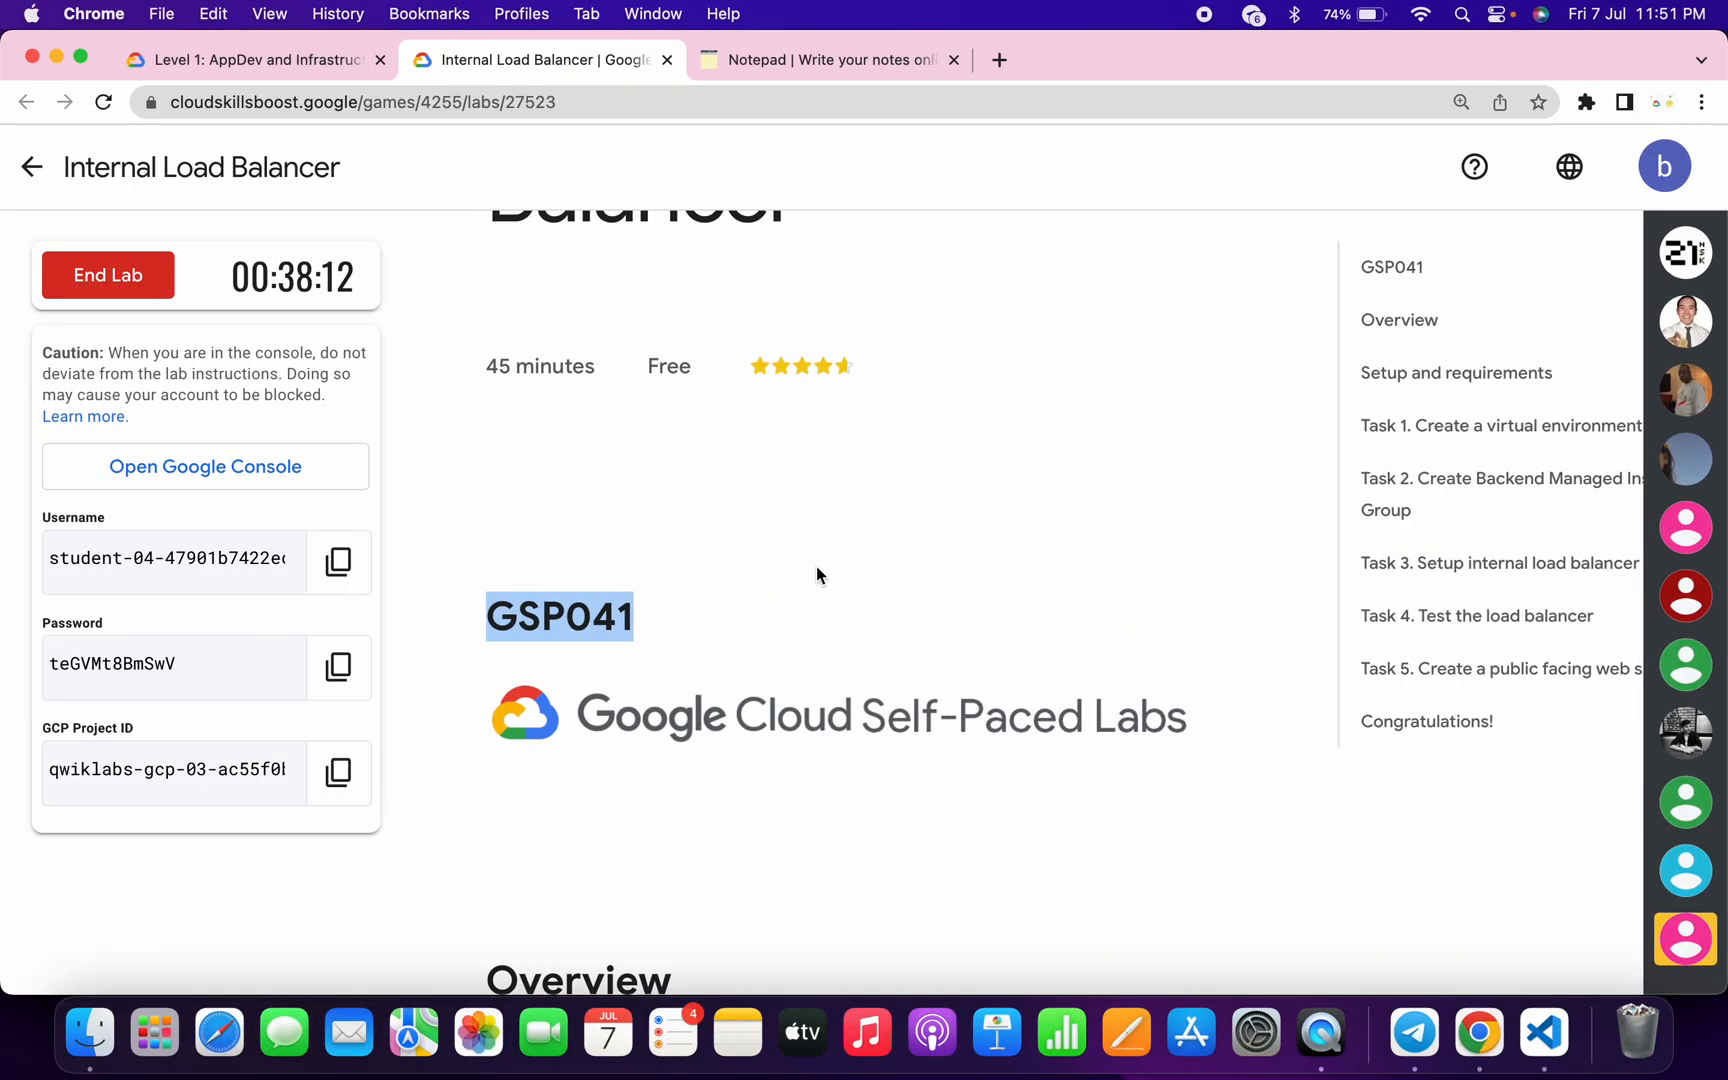
Copy the chmod and run commands for the script from the Notepad notes.
{"action": "left_click", "coordinate": [828, 60]}
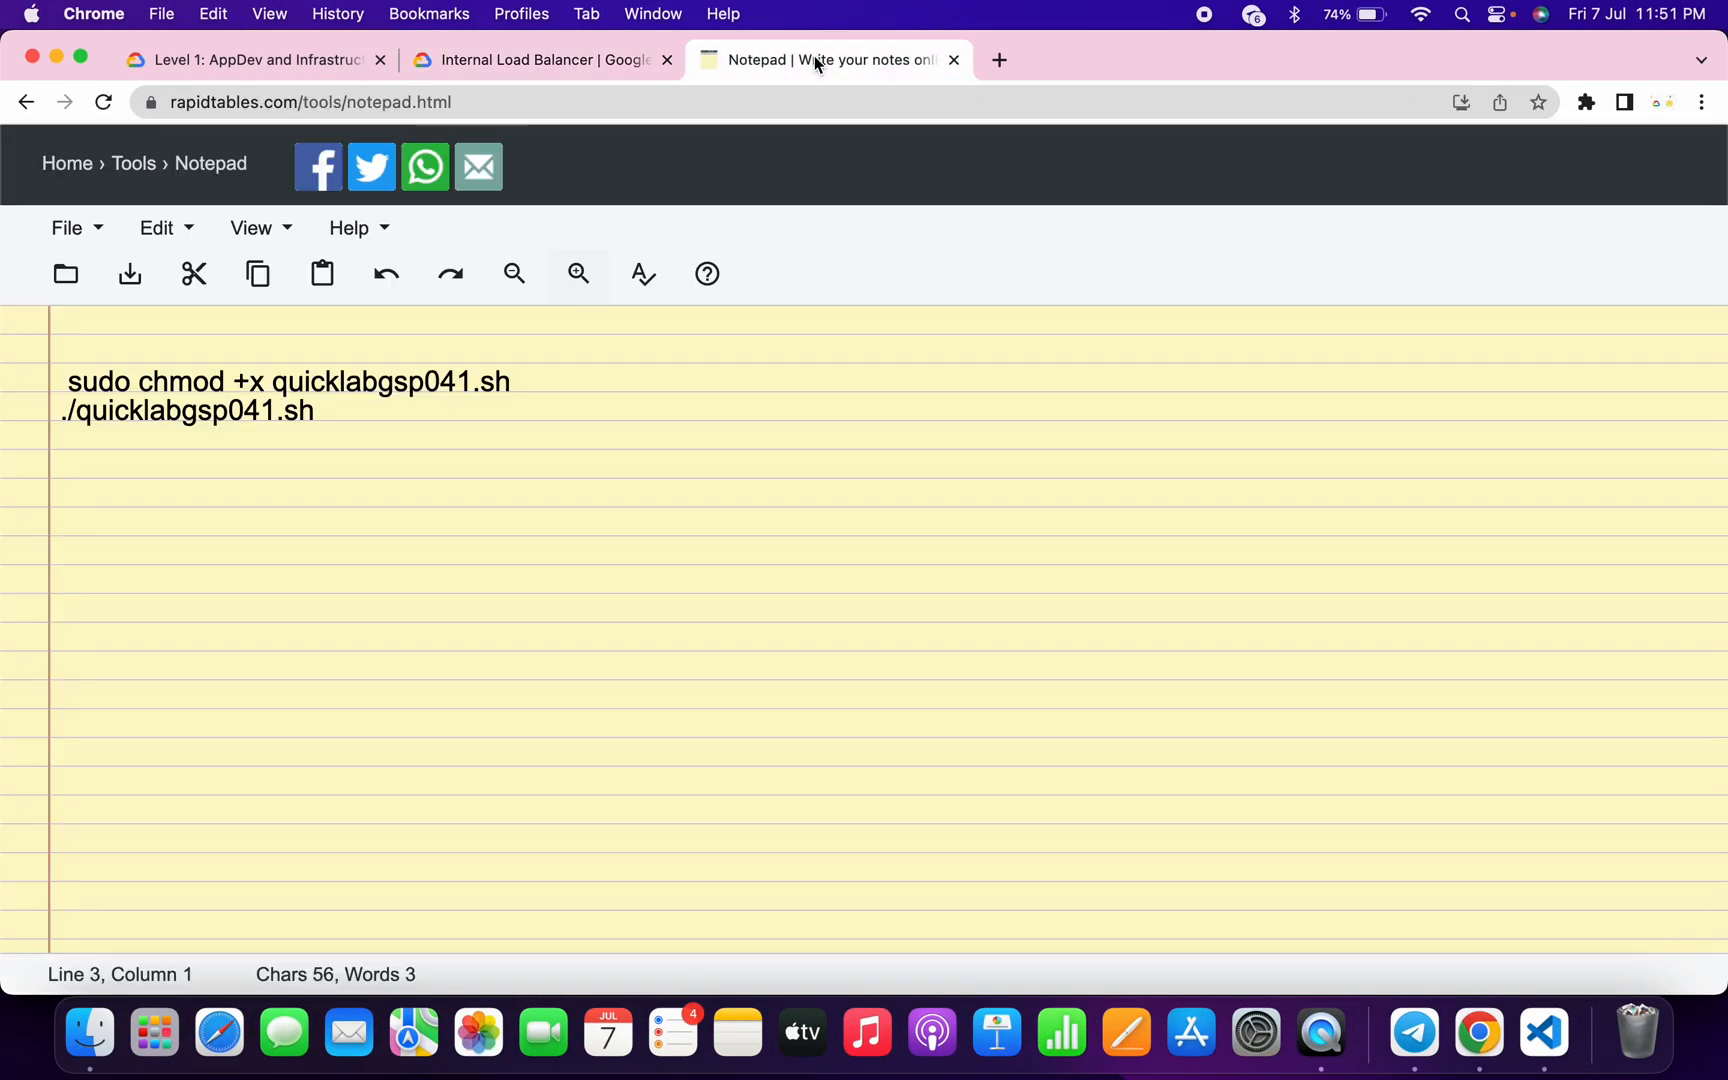
{"action": "double_click", "coordinate": [294, 410]}
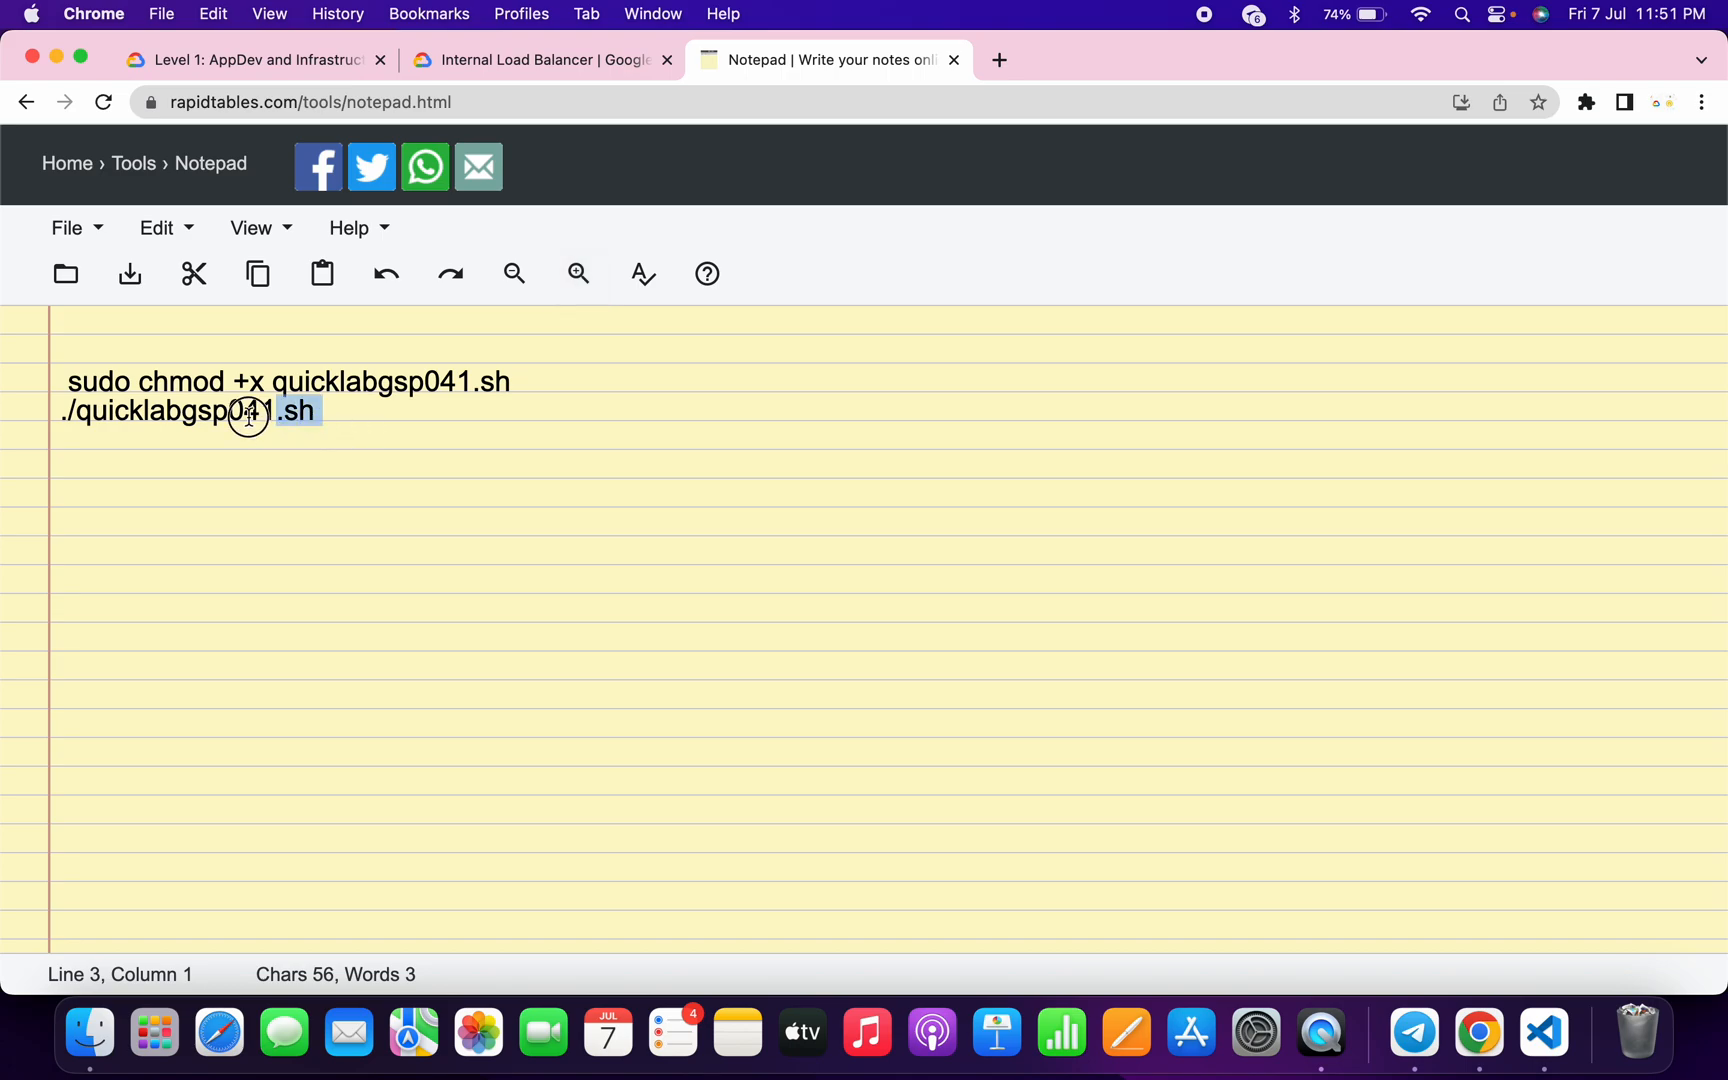
{"action": "key", "text": "cmd+a"}
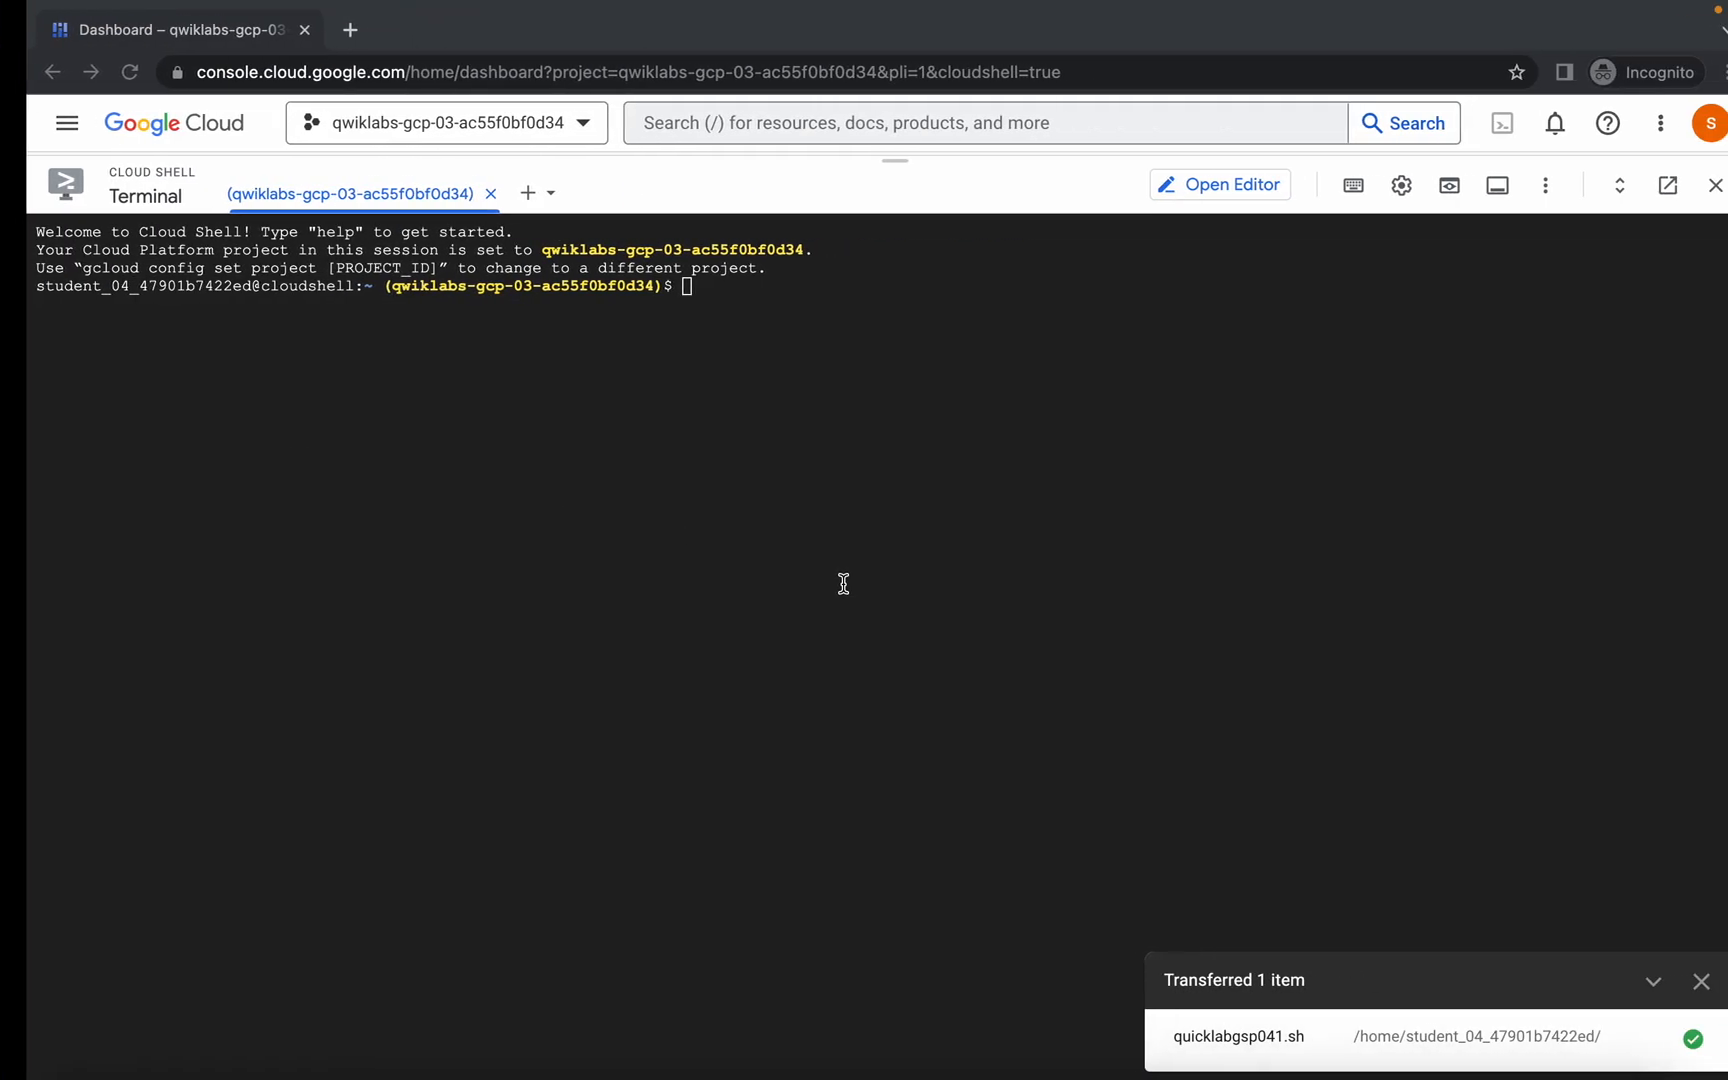
Run 'sudo chmod +x quicklabgsp041.sh' and the script in Cloud Shell, authorizing credentials, until the load balancer resources finish creating.
{"action": "type", "text": "sudo chmod +x quicklabgsp041.sh"}
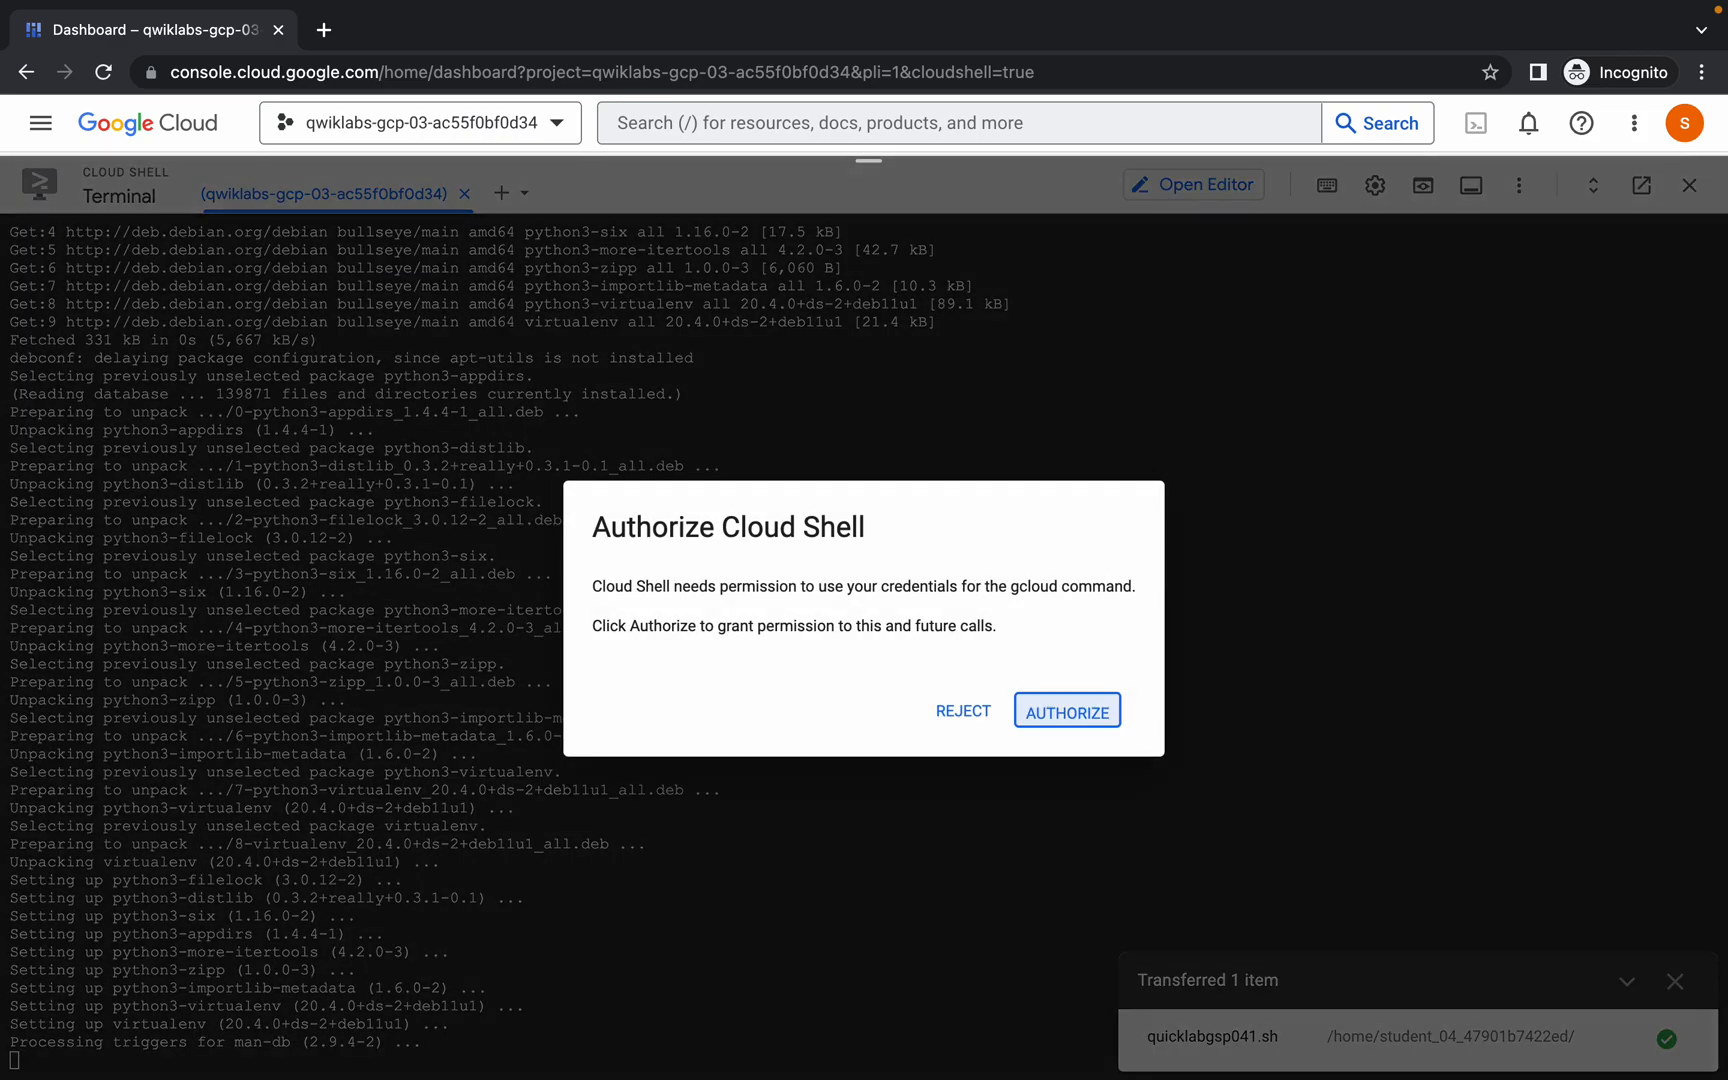
{"action": "left_click", "coordinate": [1064, 708]}
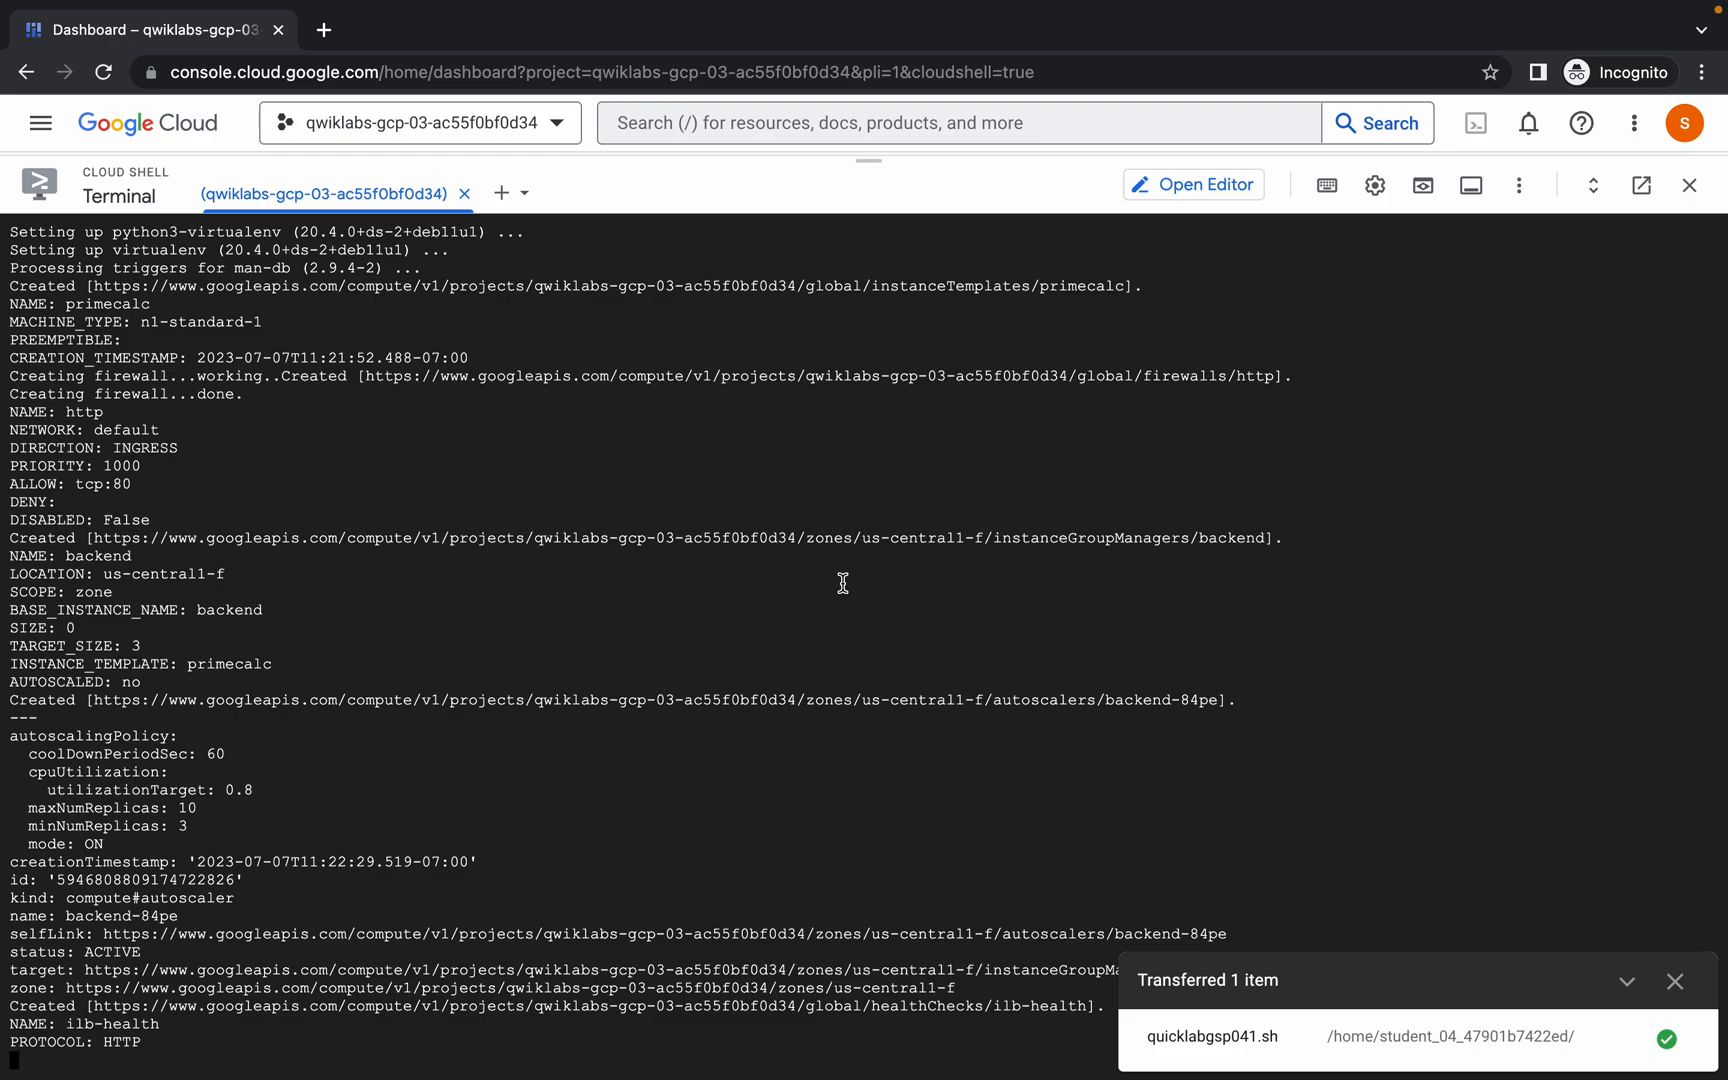
{"action": "scroll", "scroll_direction": "down", "scroll_amount": 3}
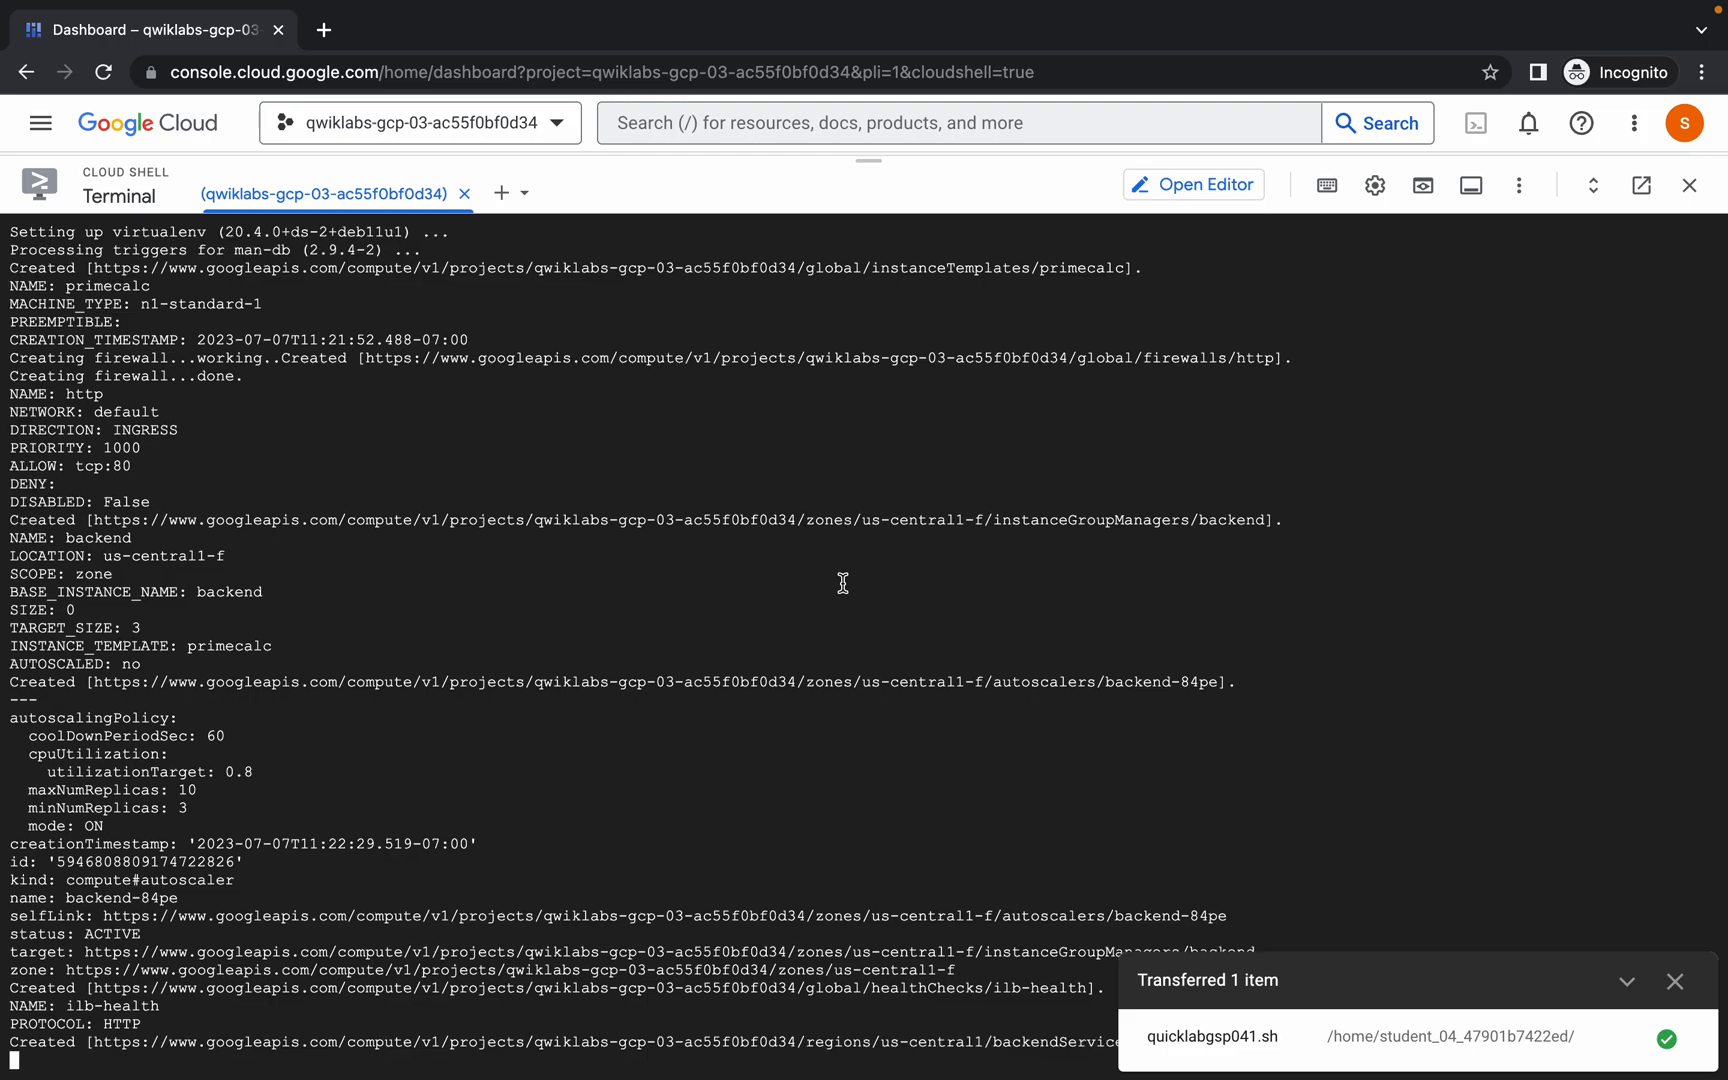
{"action": "scroll", "scroll_direction": "down", "scroll_amount": 3}
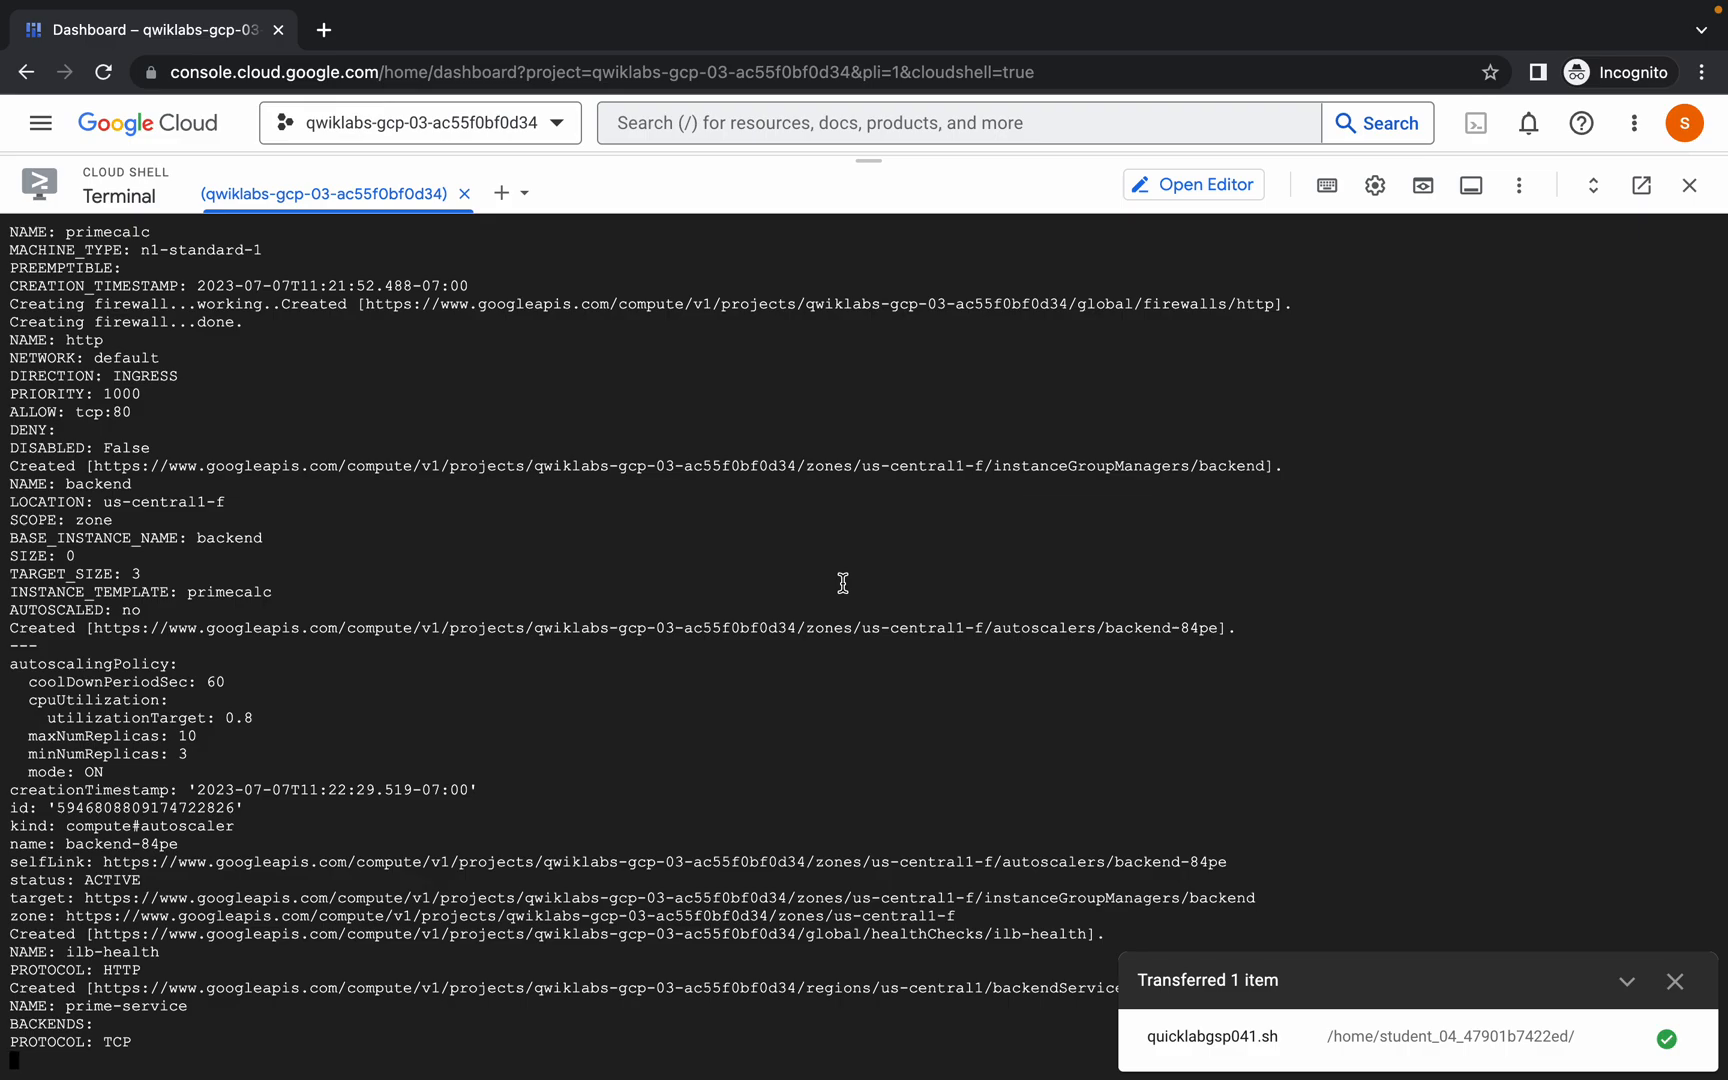
{"action": "scroll", "scroll_direction": "down", "scroll_amount": 3}
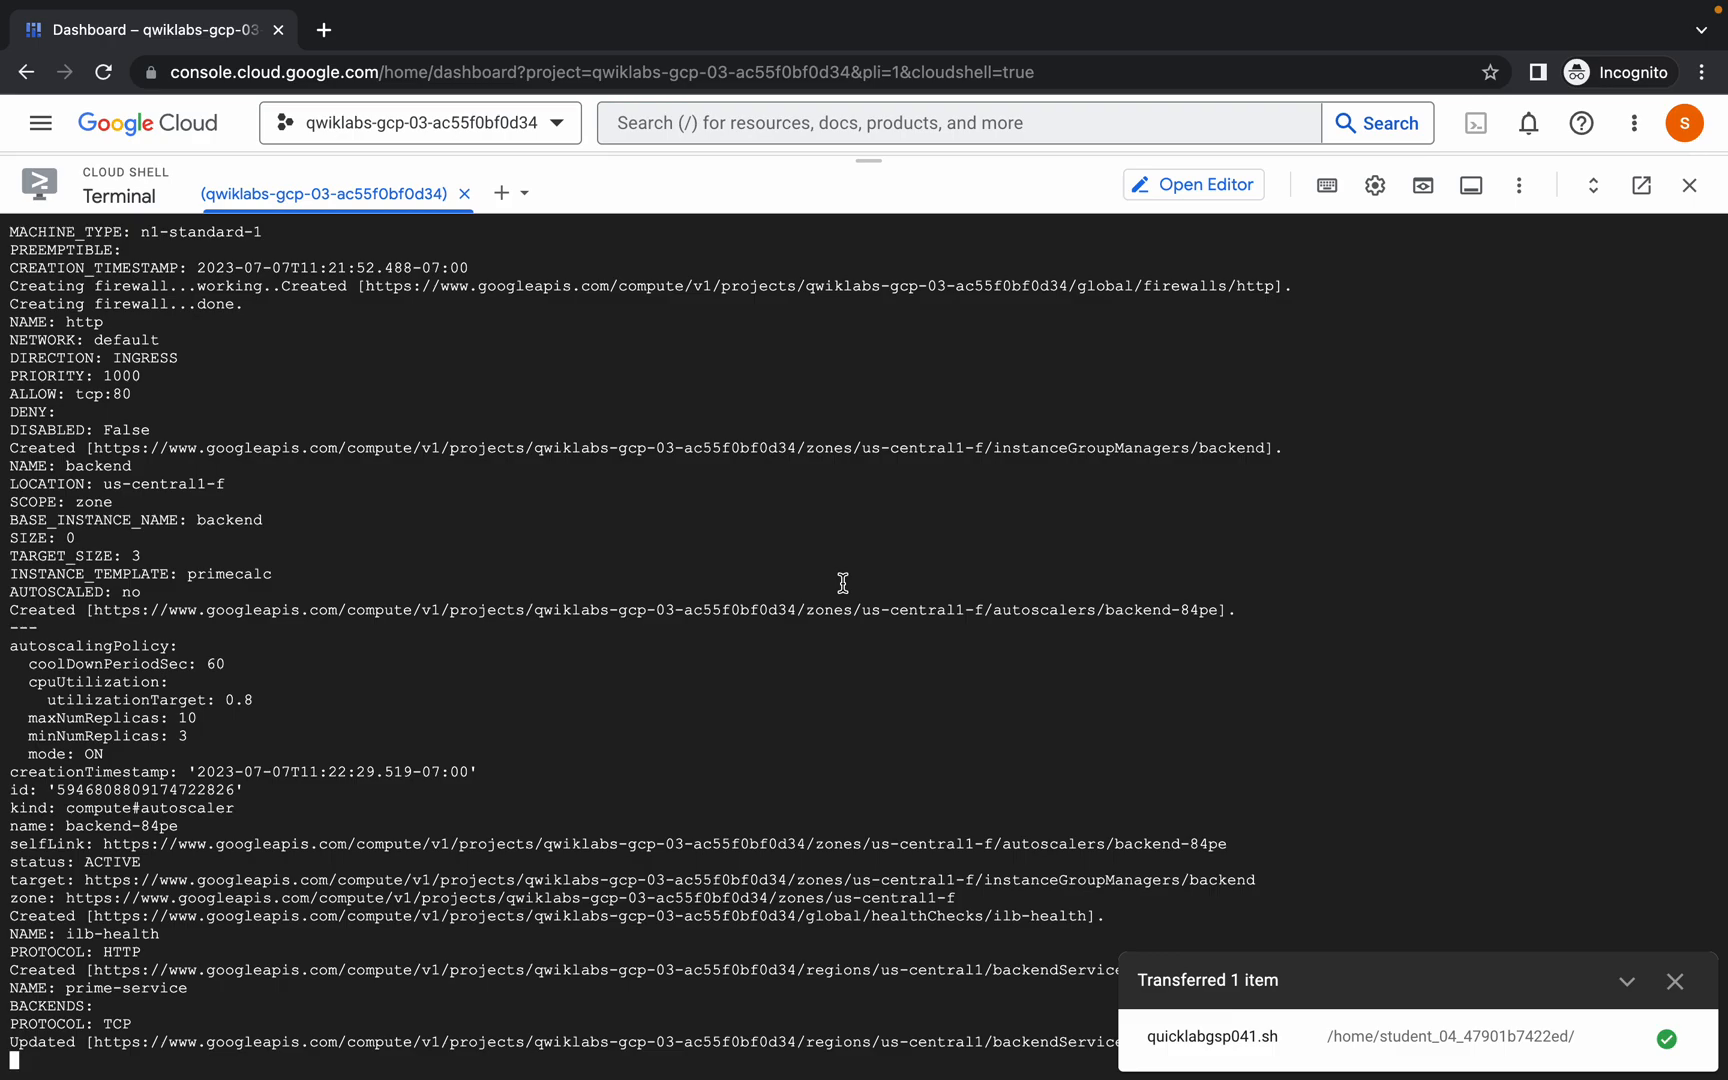
{"action": "scroll", "scroll_direction": "down", "scroll_amount": 3}
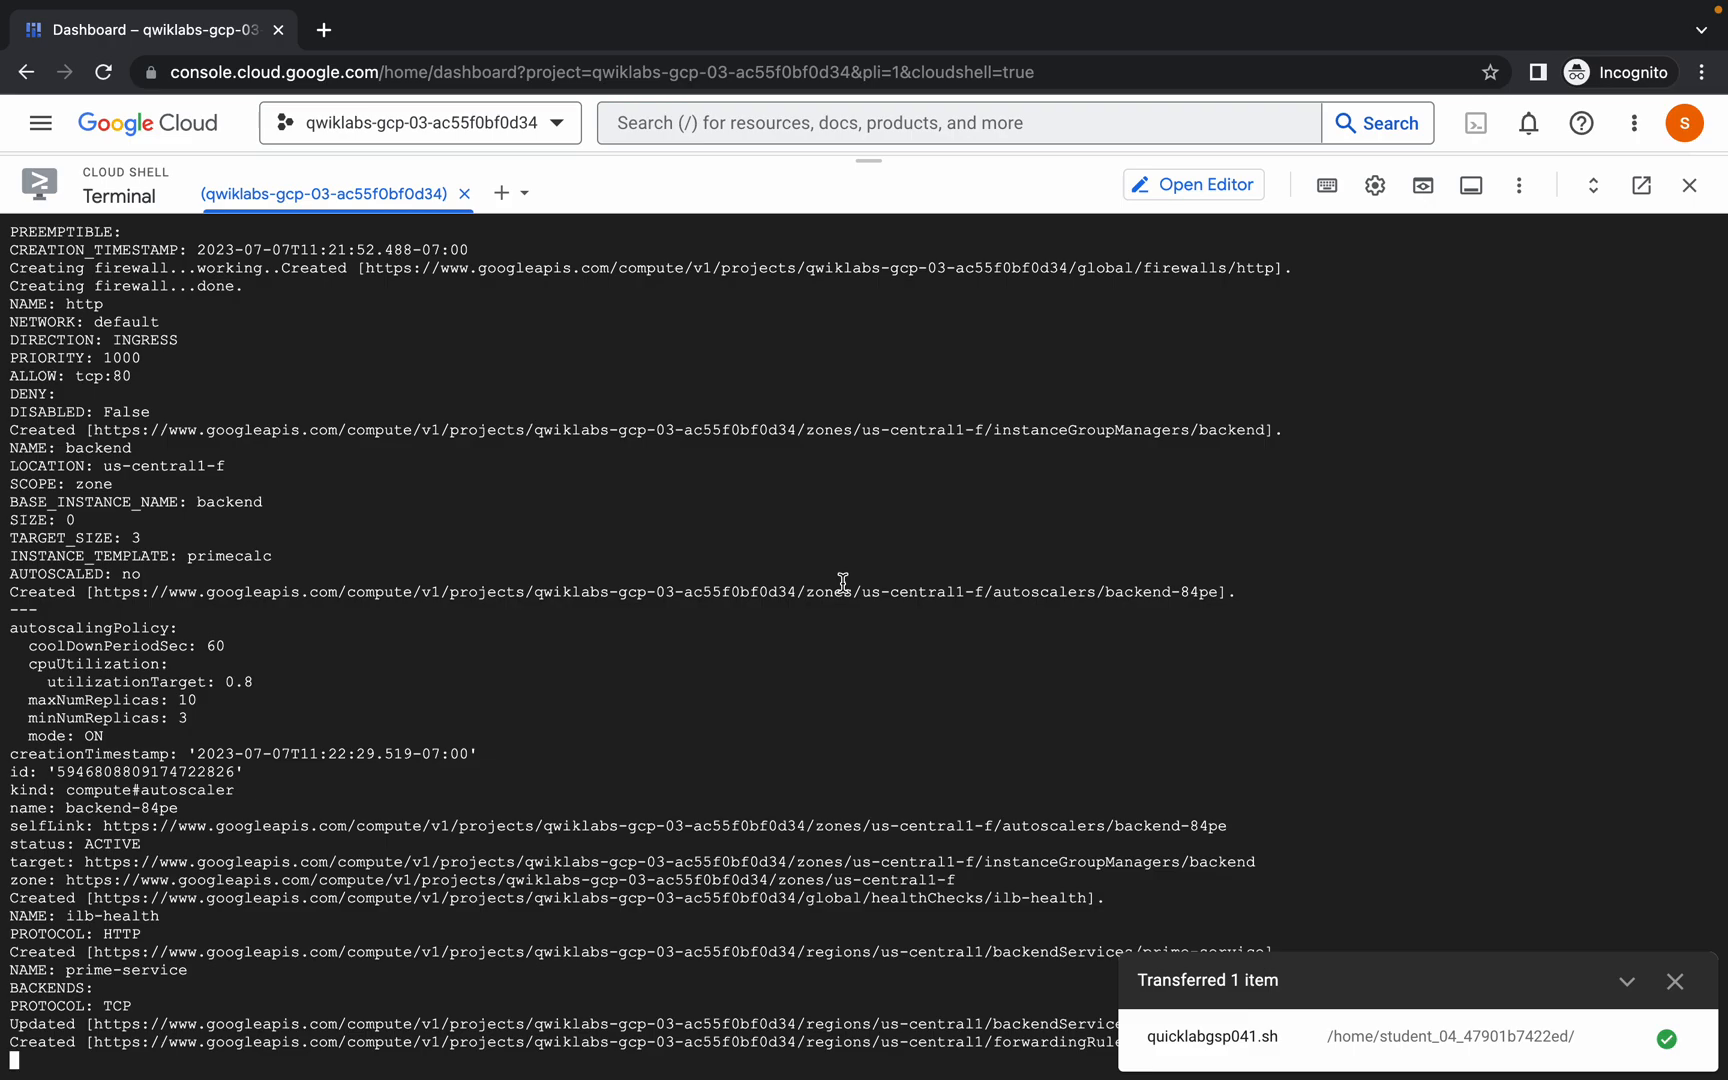
{"action": "scroll", "scroll_direction": "down", "scroll_amount": 3}
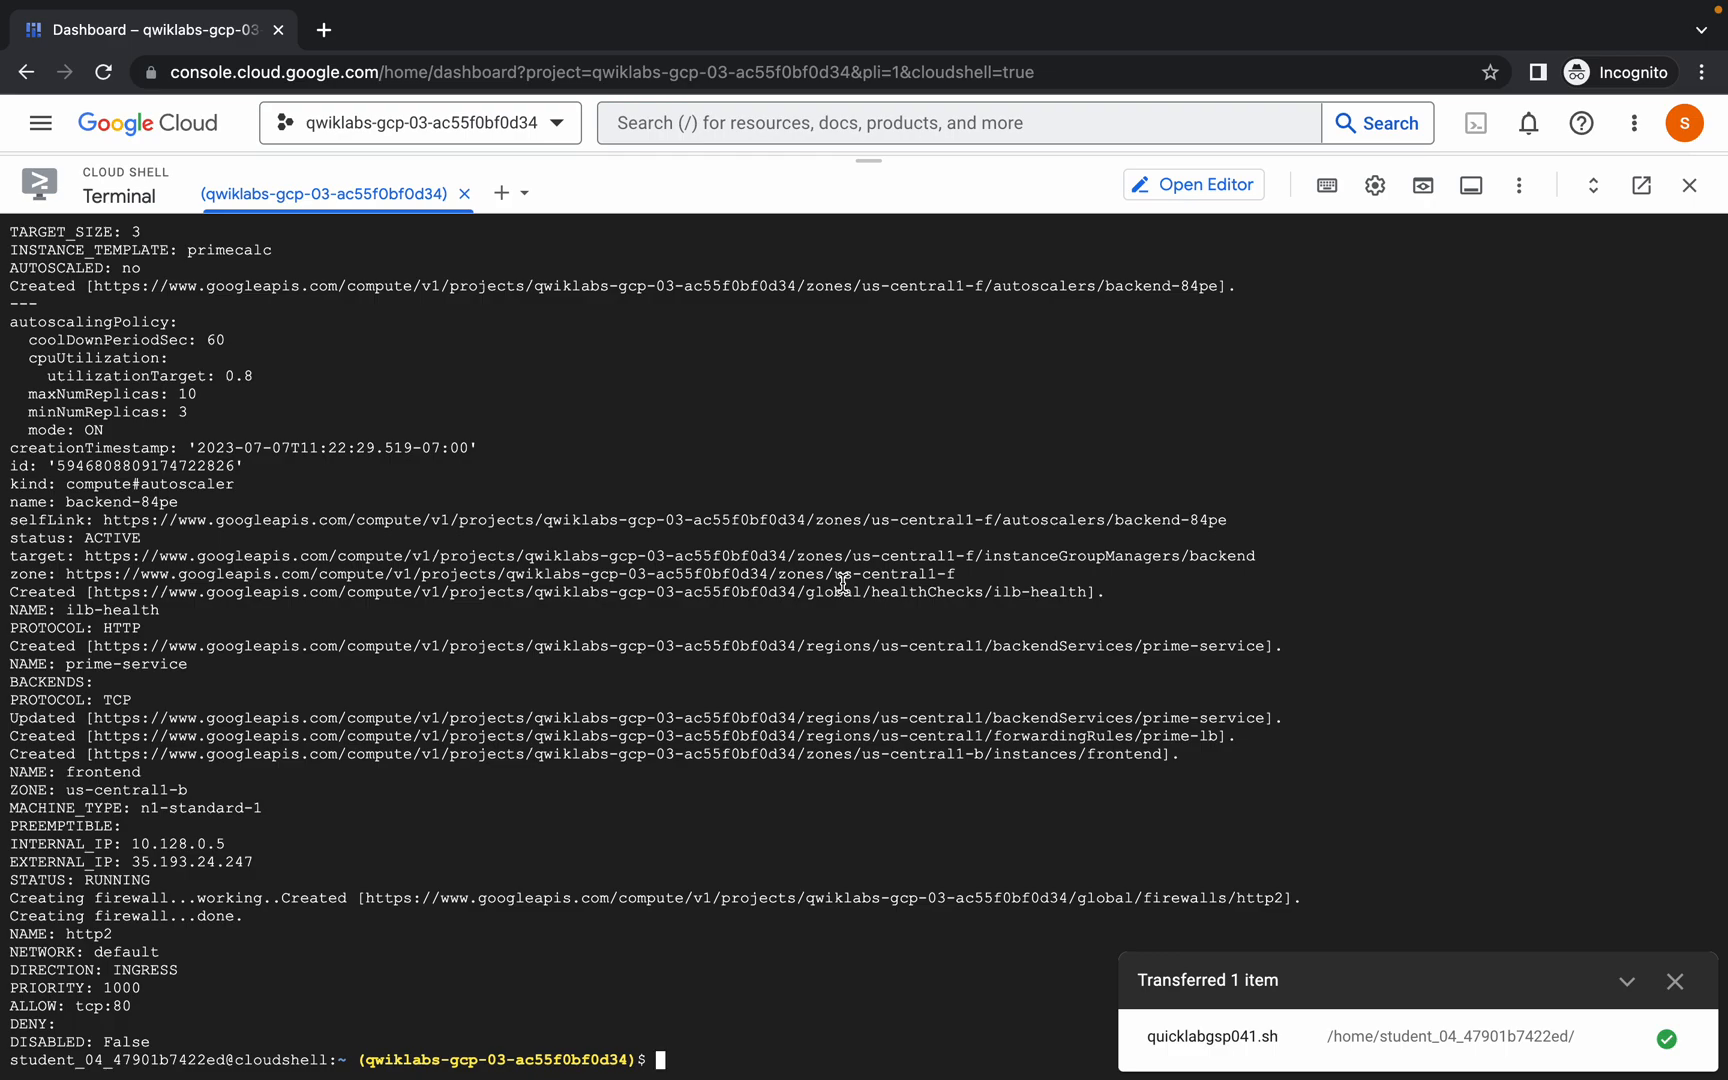
Verify the instance template and firewall task on the lab page with Check my progress.
{"action": "left_click", "coordinate": [540, 60]}
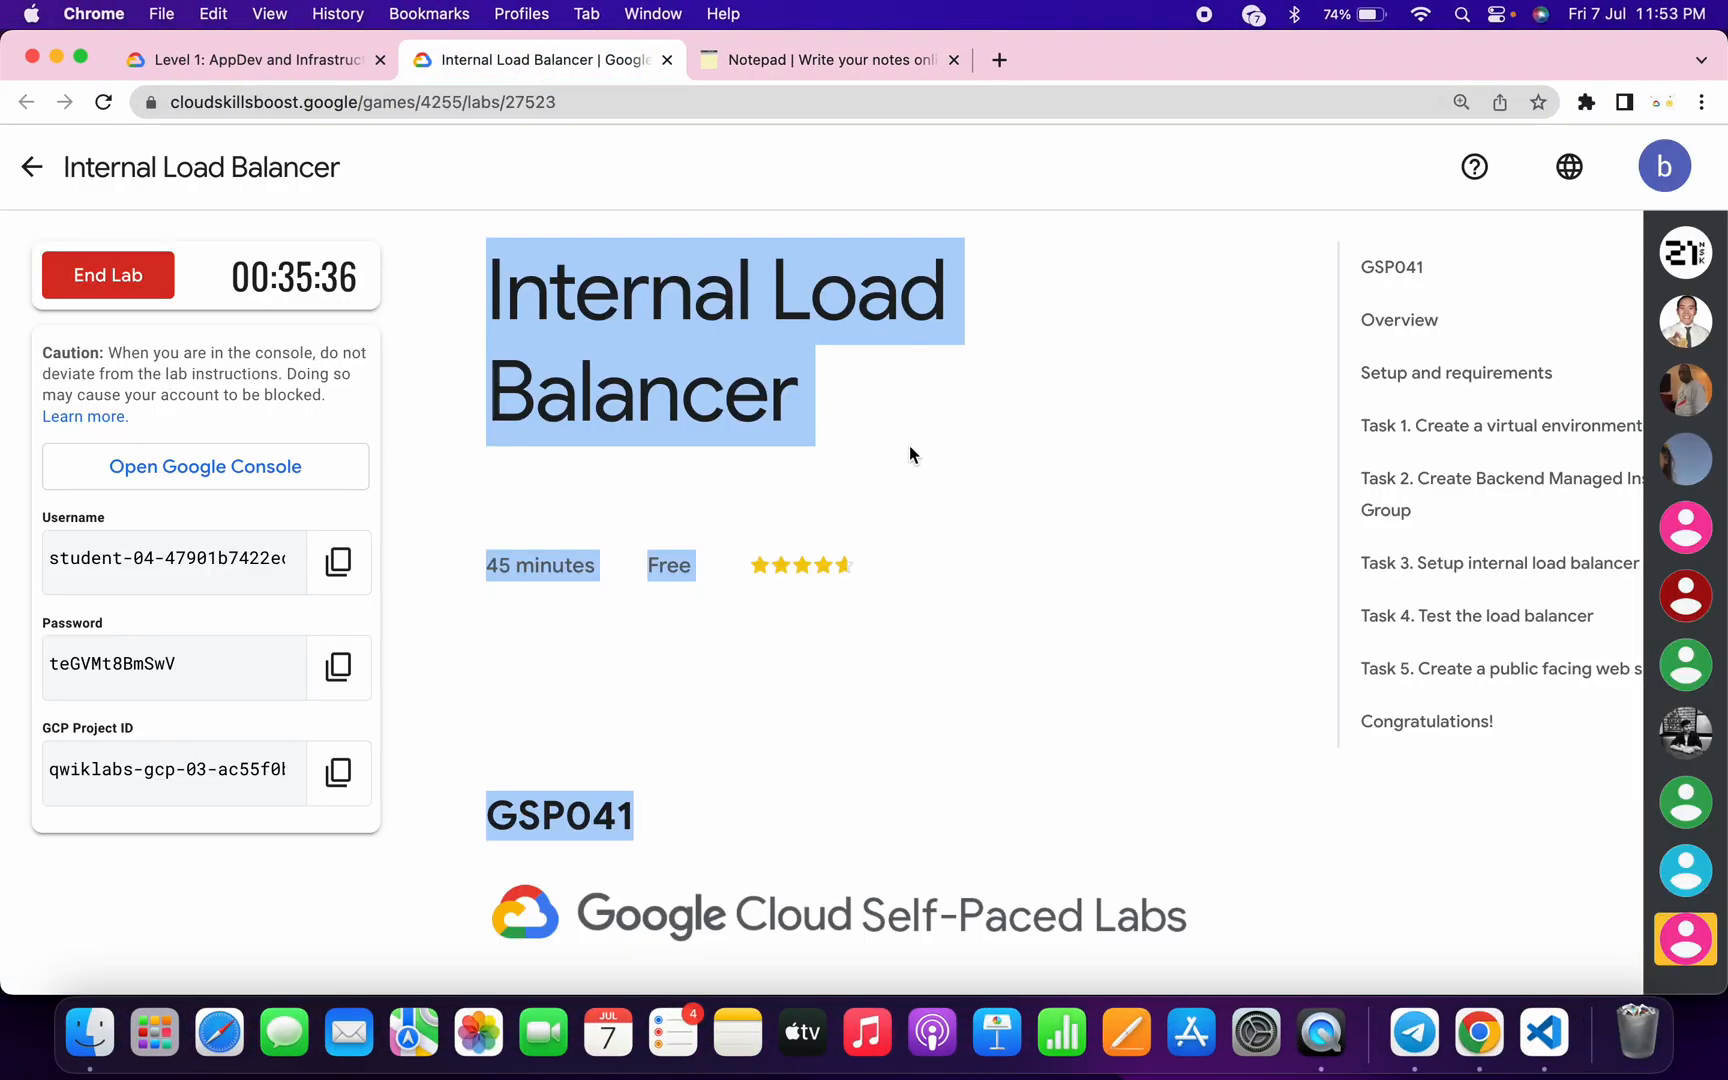
{"action": "scroll", "scroll_direction": "down", "scroll_amount": 3}
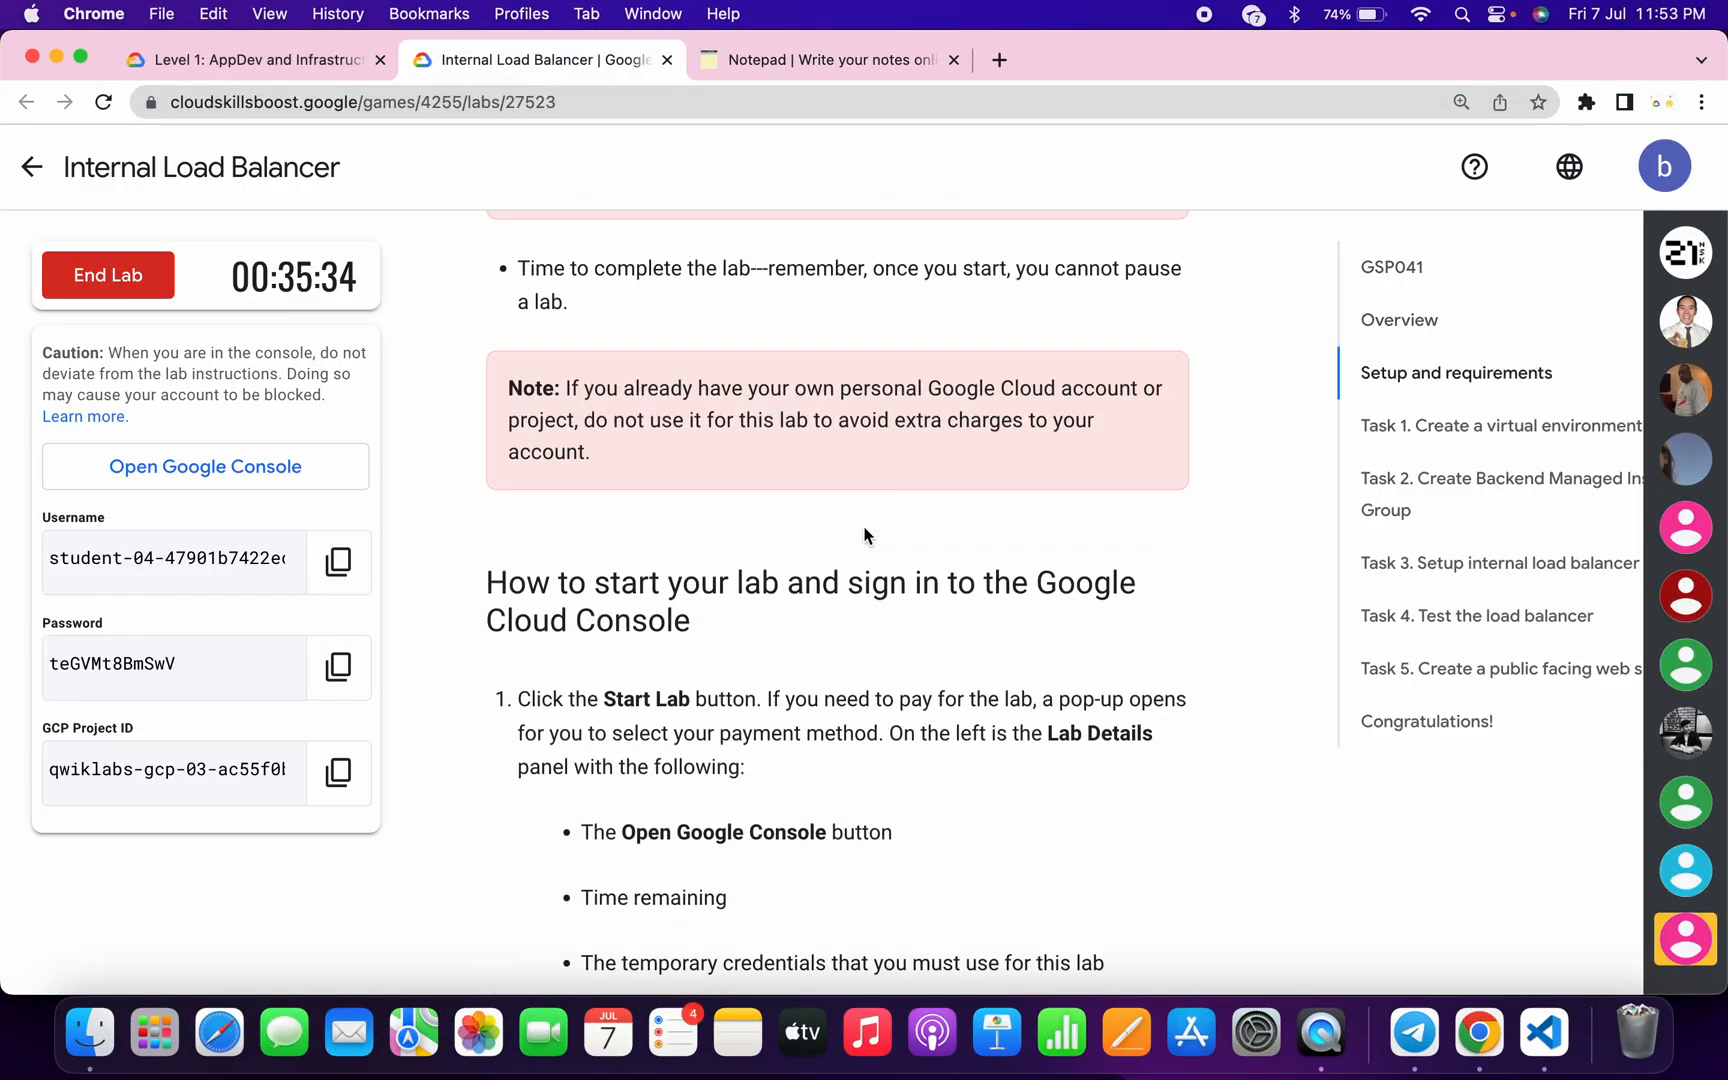
{"action": "scroll", "scroll_direction": "down", "scroll_amount": 3}
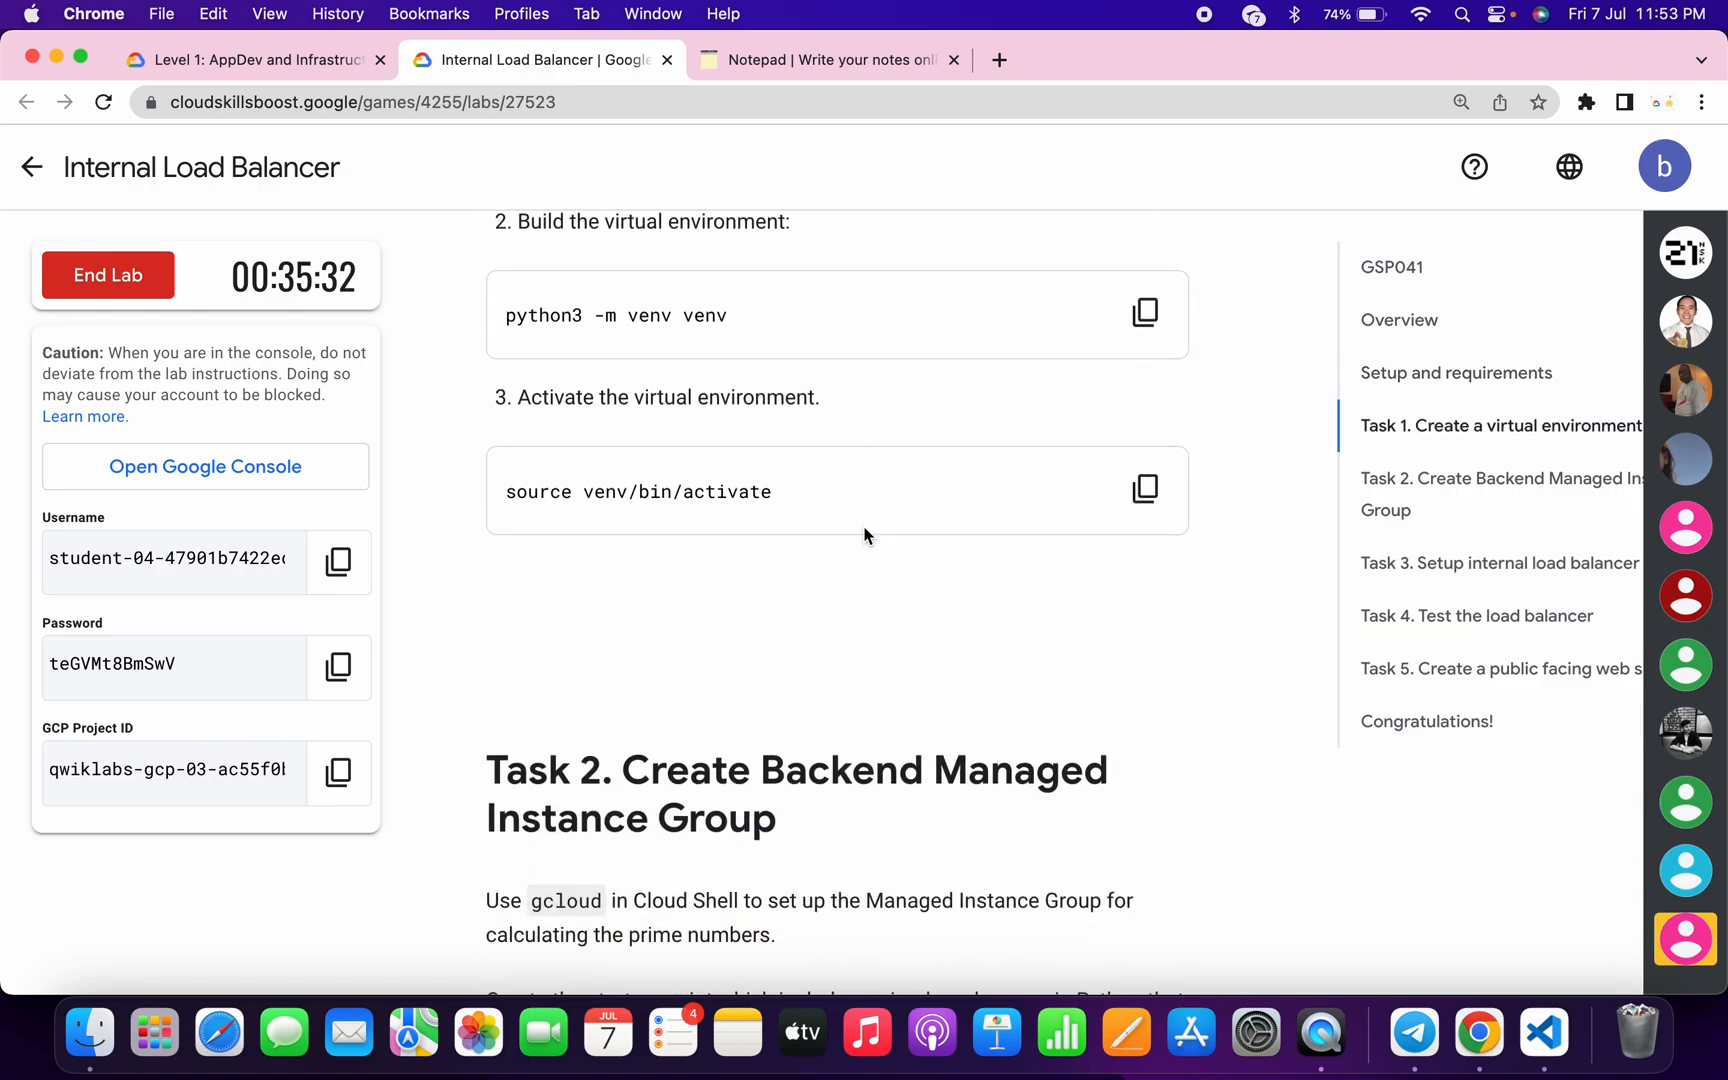
{"action": "scroll", "scroll_direction": "down", "scroll_amount": 3}
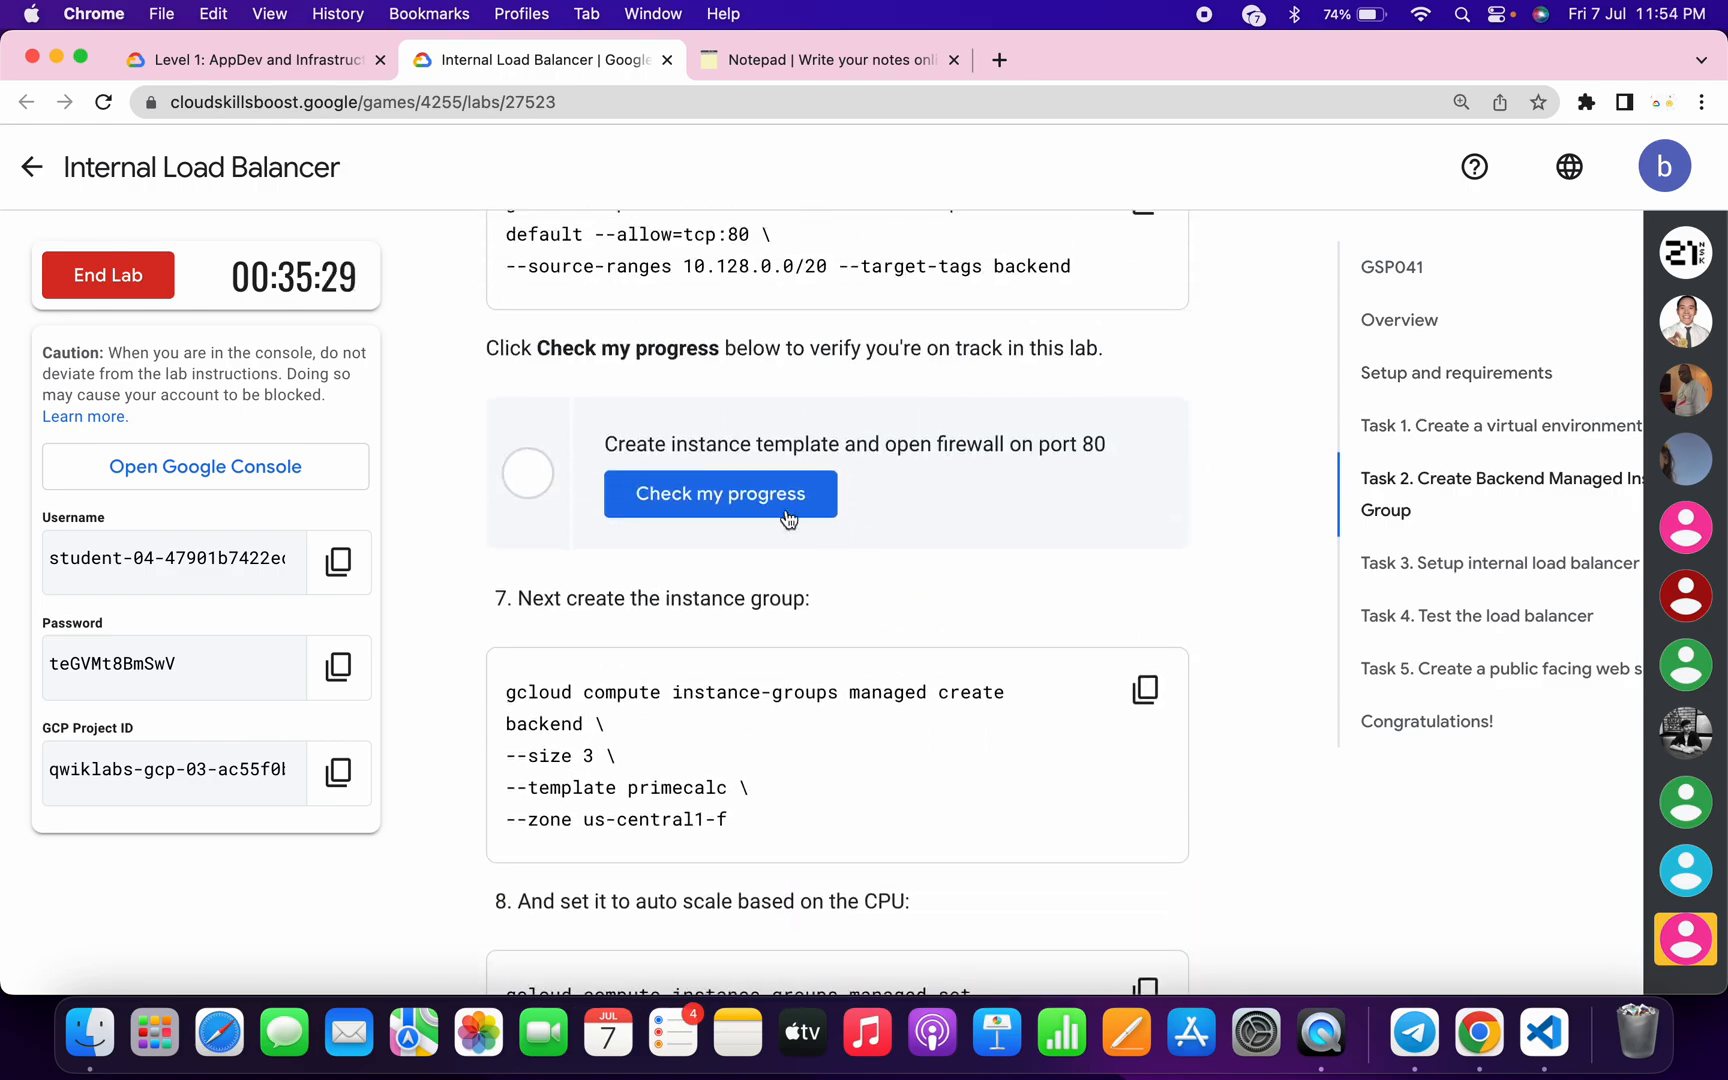
{"action": "left_click", "coordinate": [720, 492]}
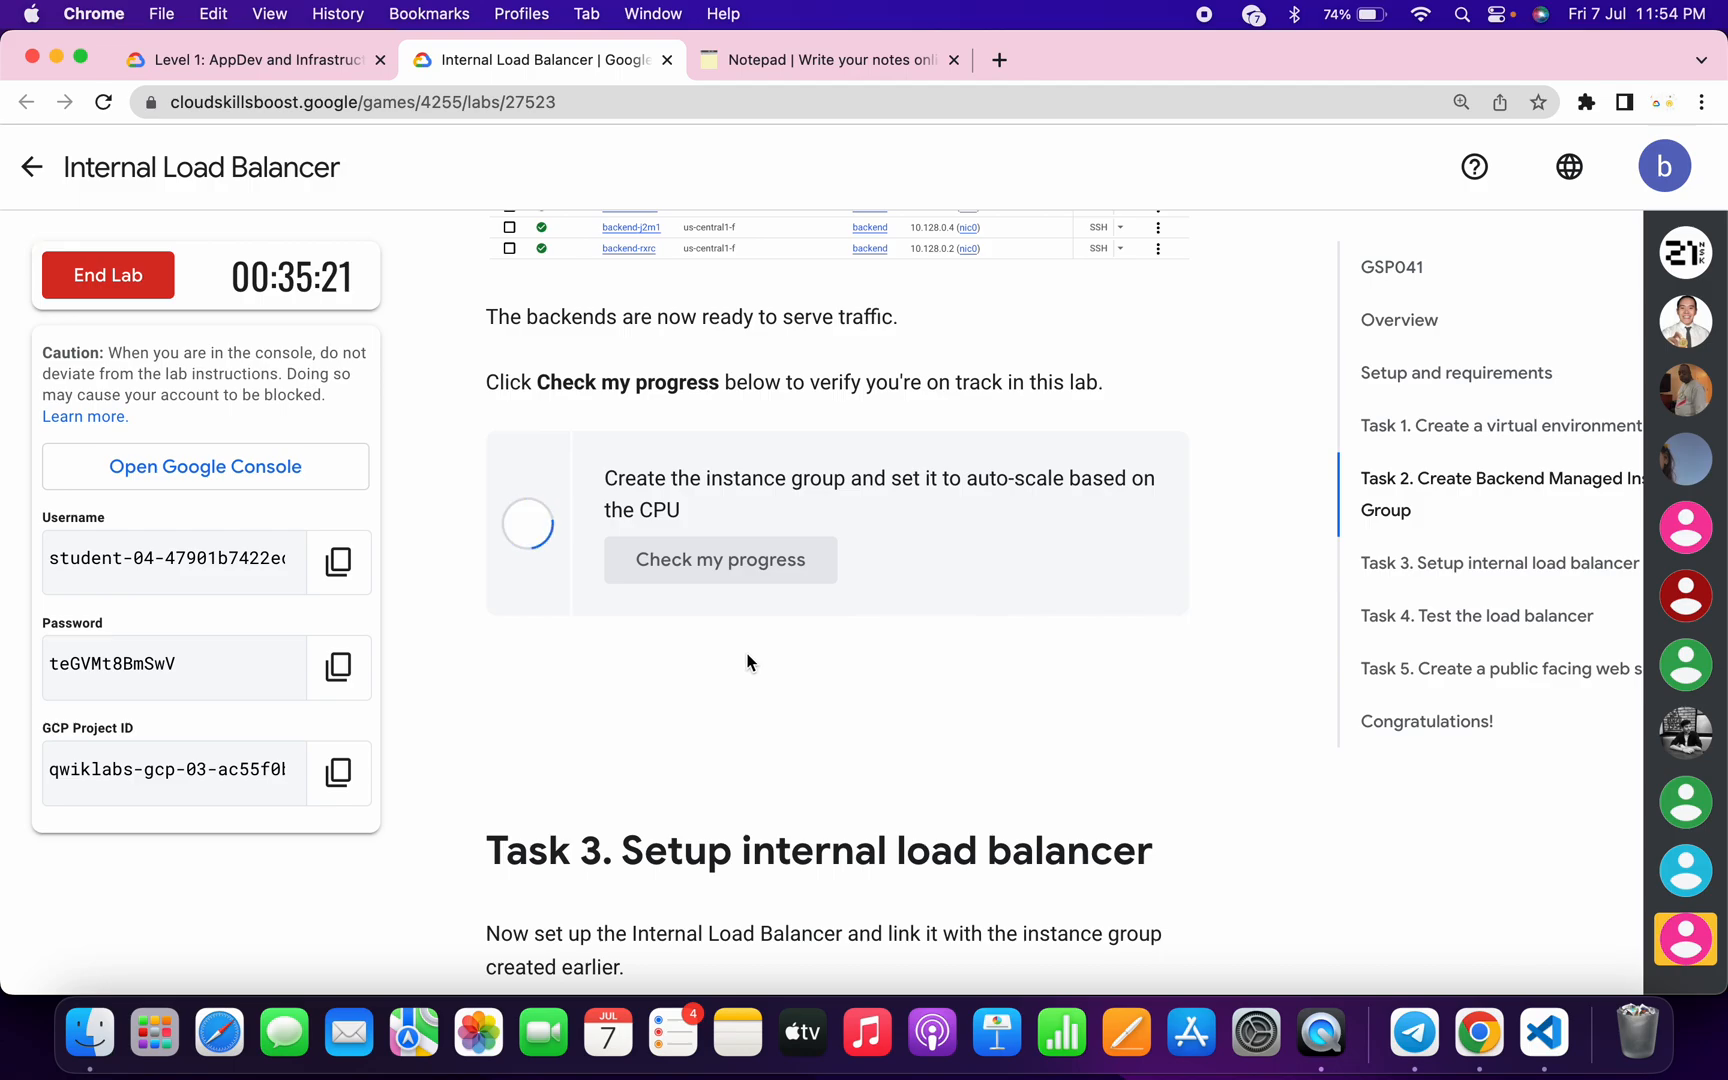
Verify the public facing web server task so it shows a green check.
{"action": "scroll", "scroll_direction": "down", "scroll_amount": 3}
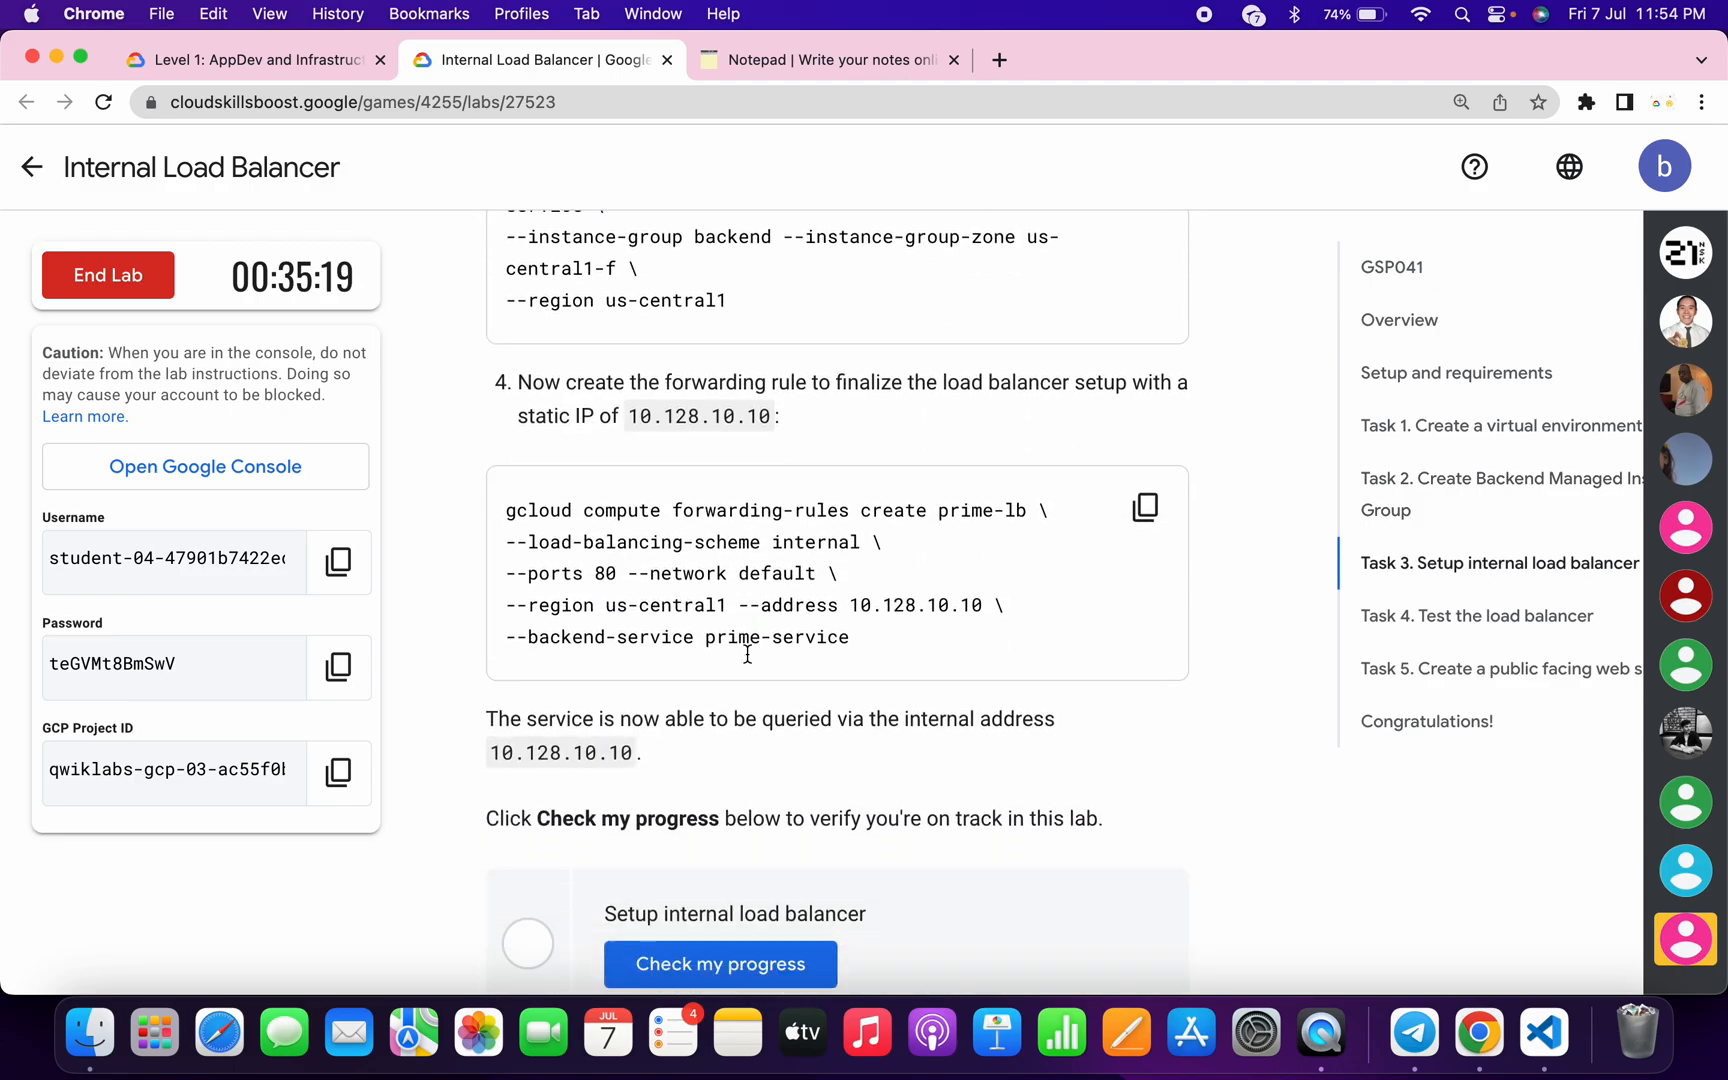
{"action": "scroll", "scroll_direction": "down", "scroll_amount": 3}
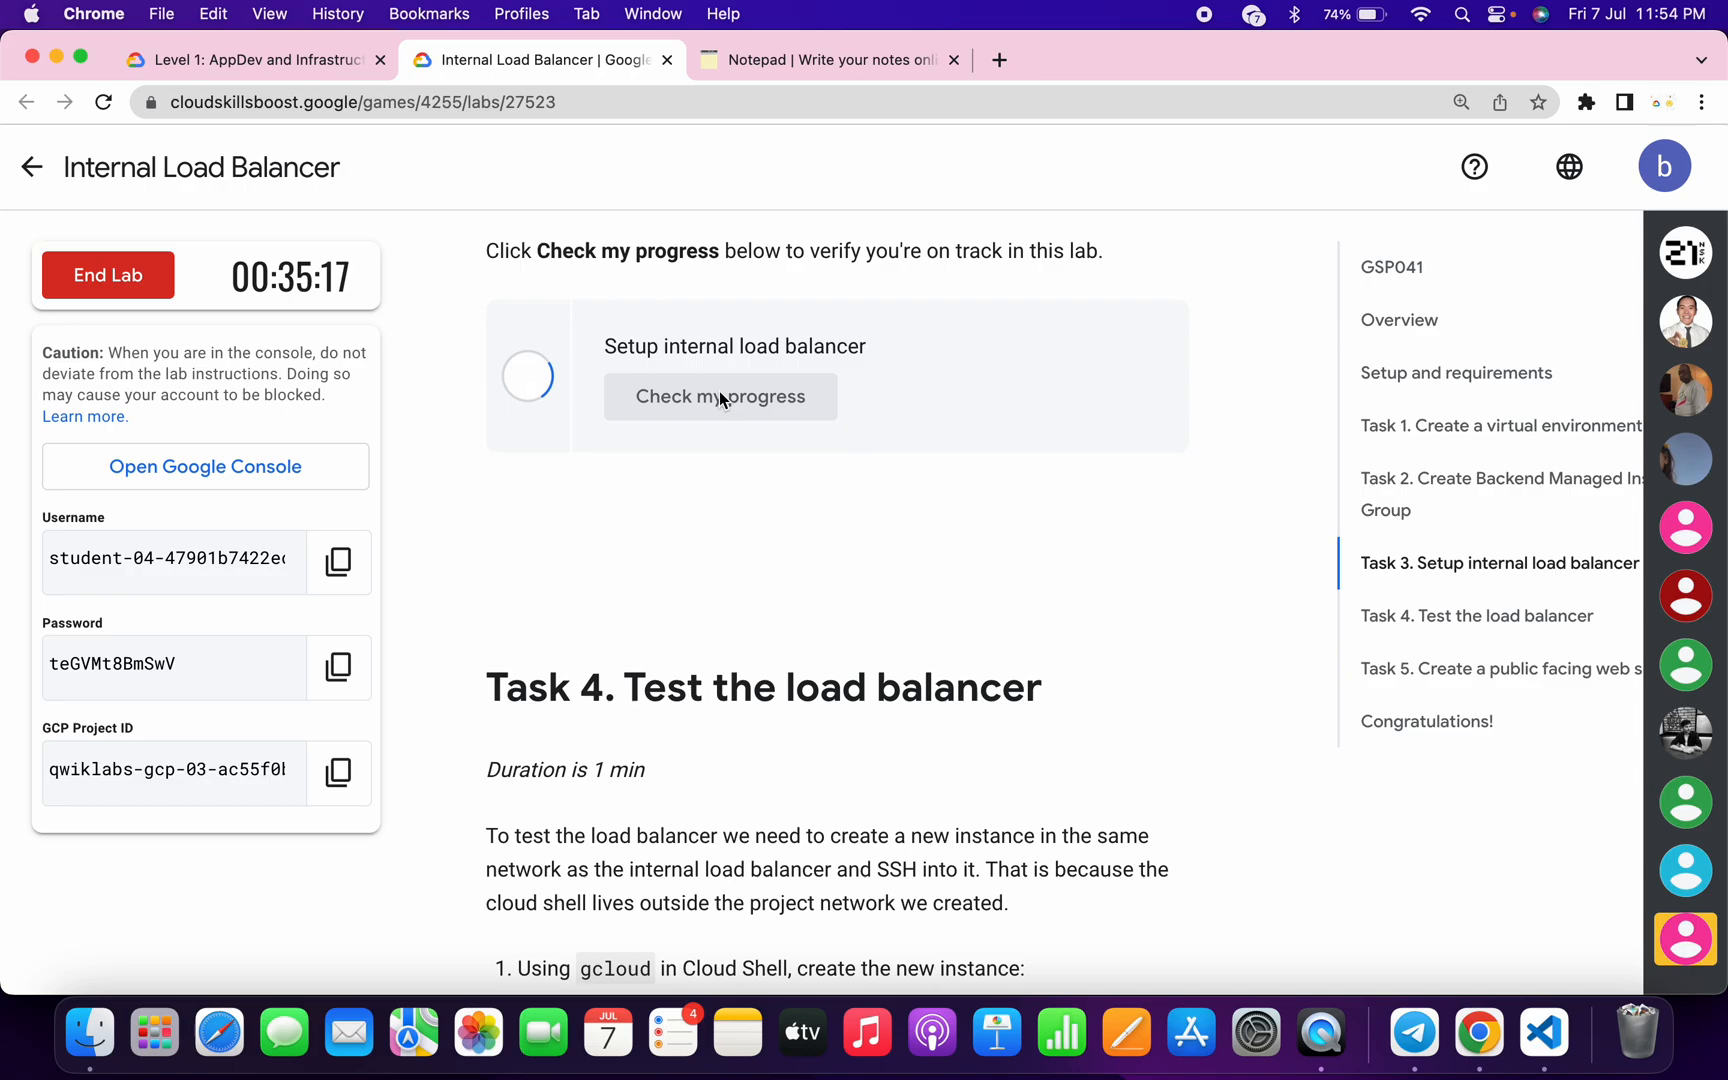
{"action": "mouse_move", "coordinate": [618, 478]}
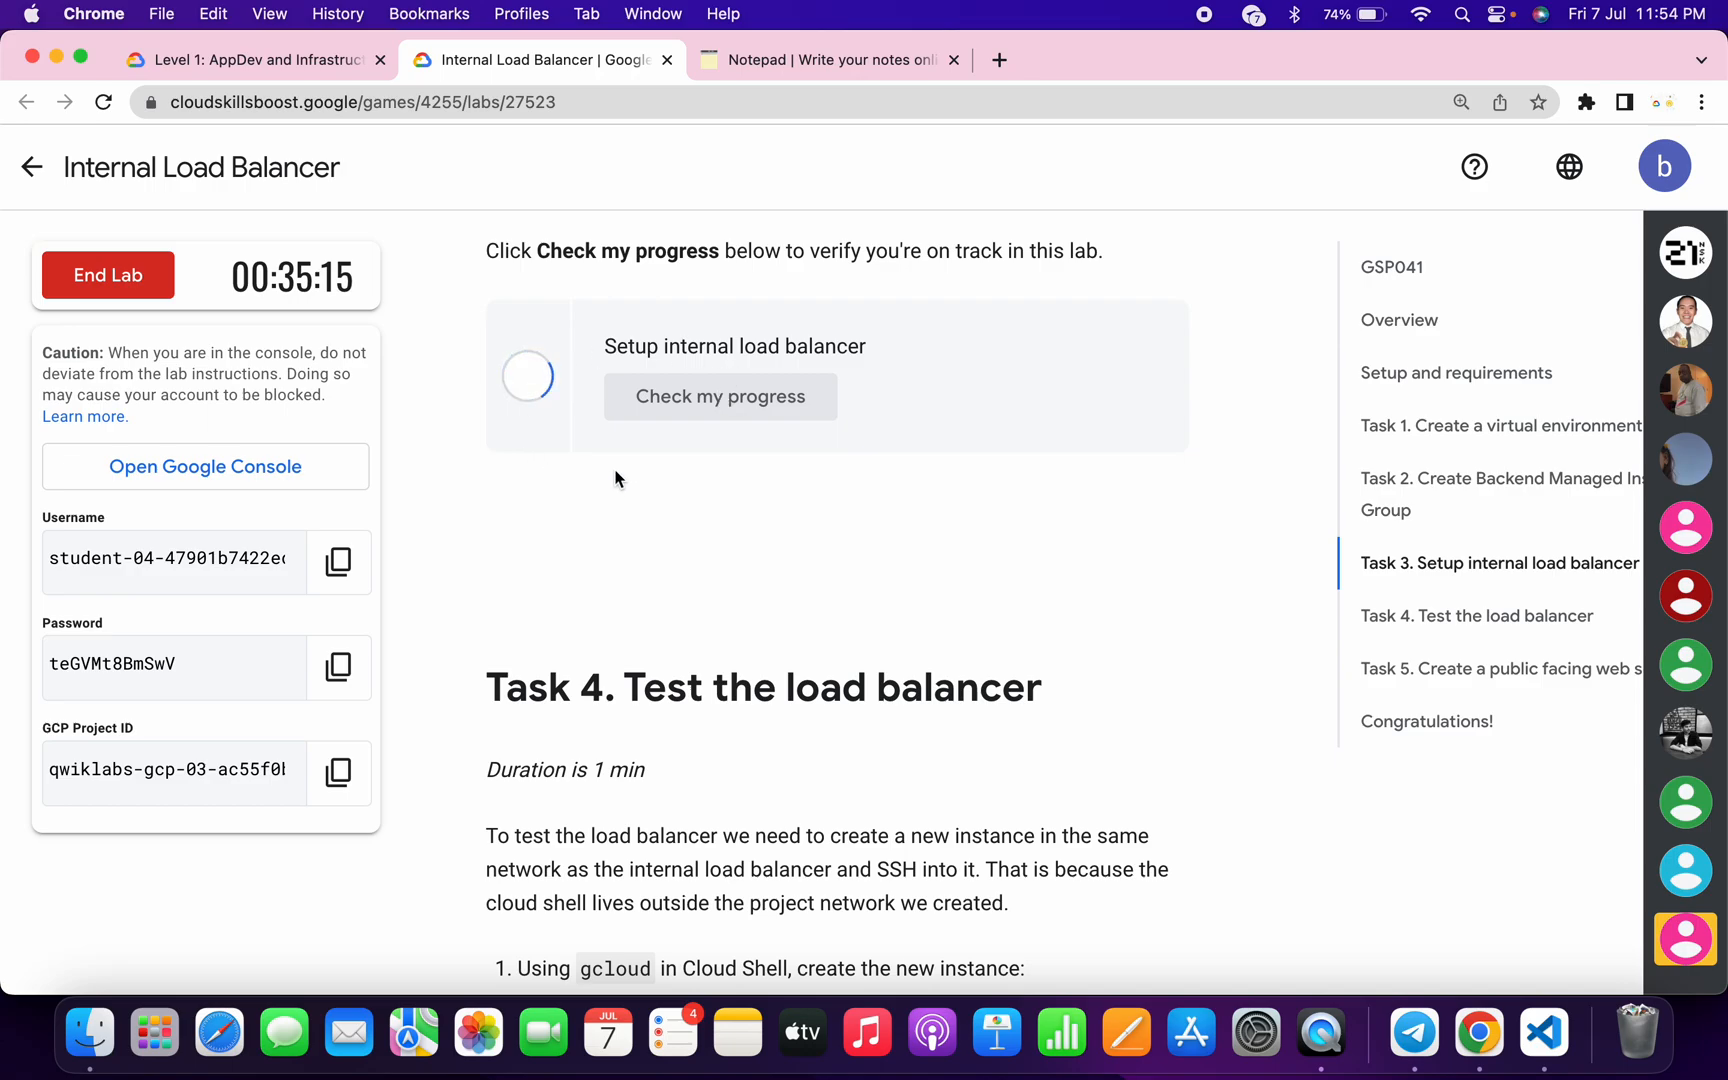
{"action": "scroll", "scroll_direction": "down", "scroll_amount": 3}
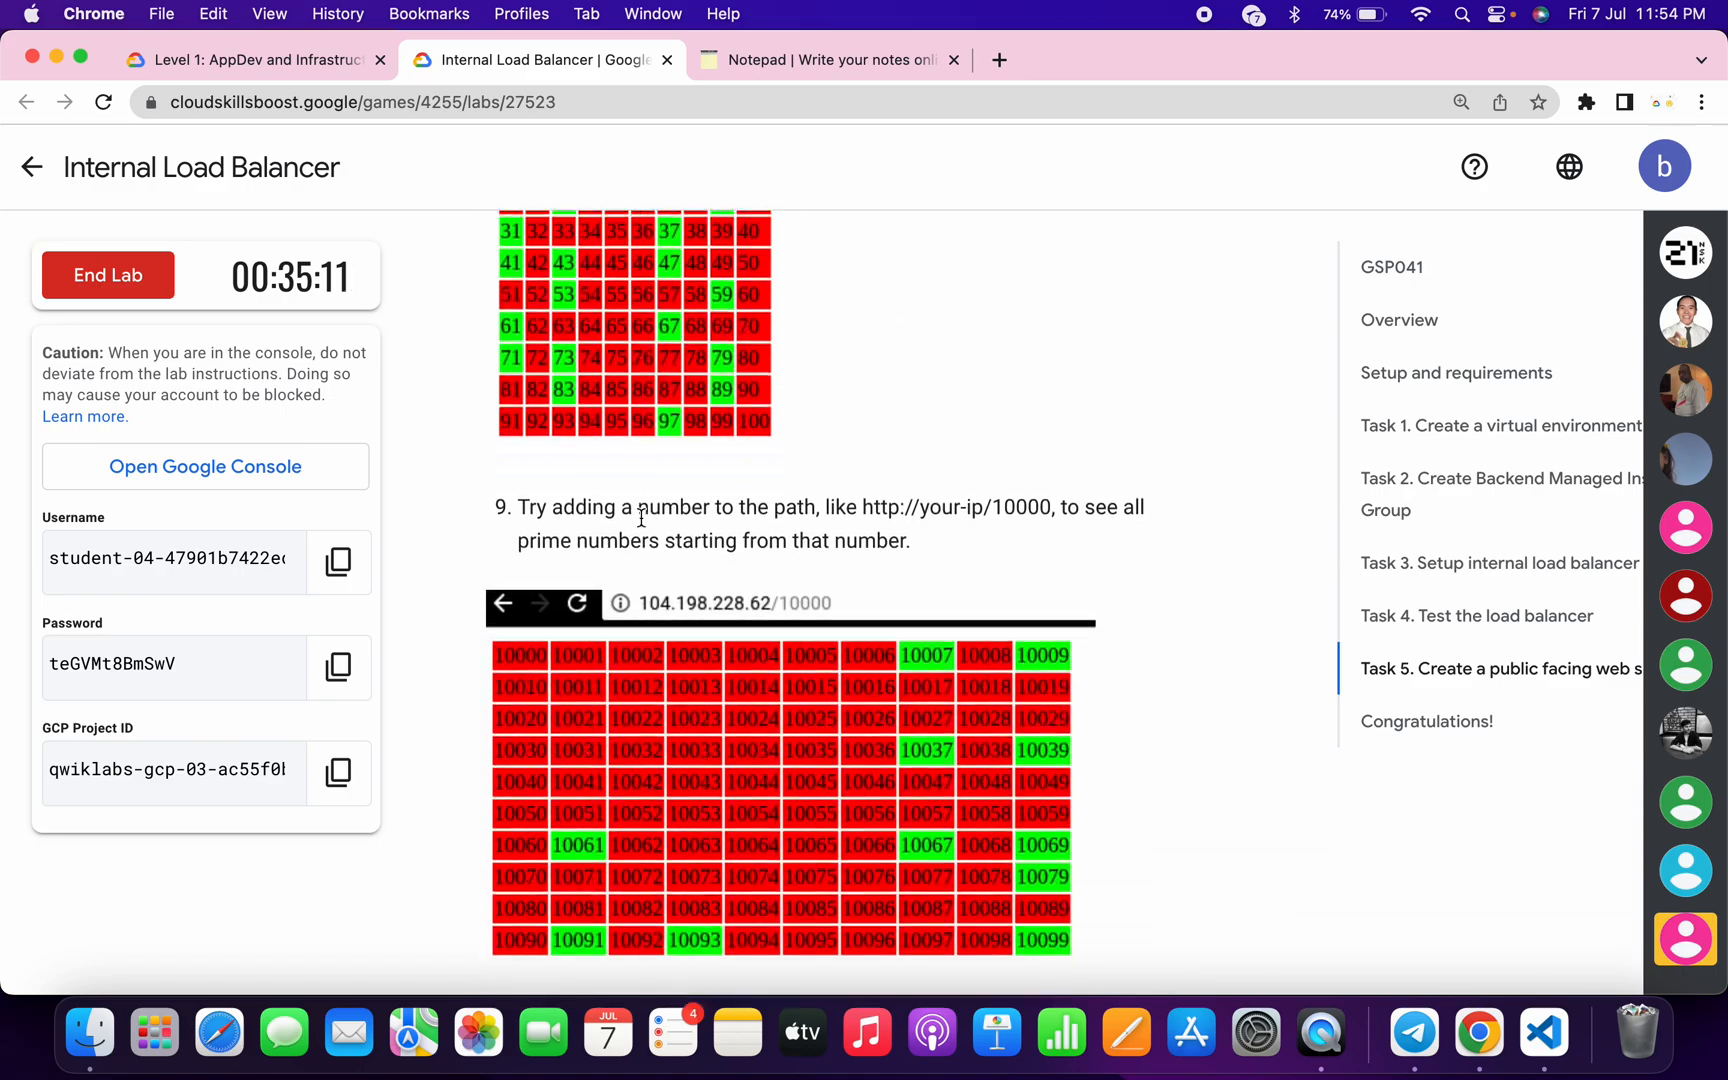
{"action": "scroll", "scroll_direction": "down", "scroll_amount": 3}
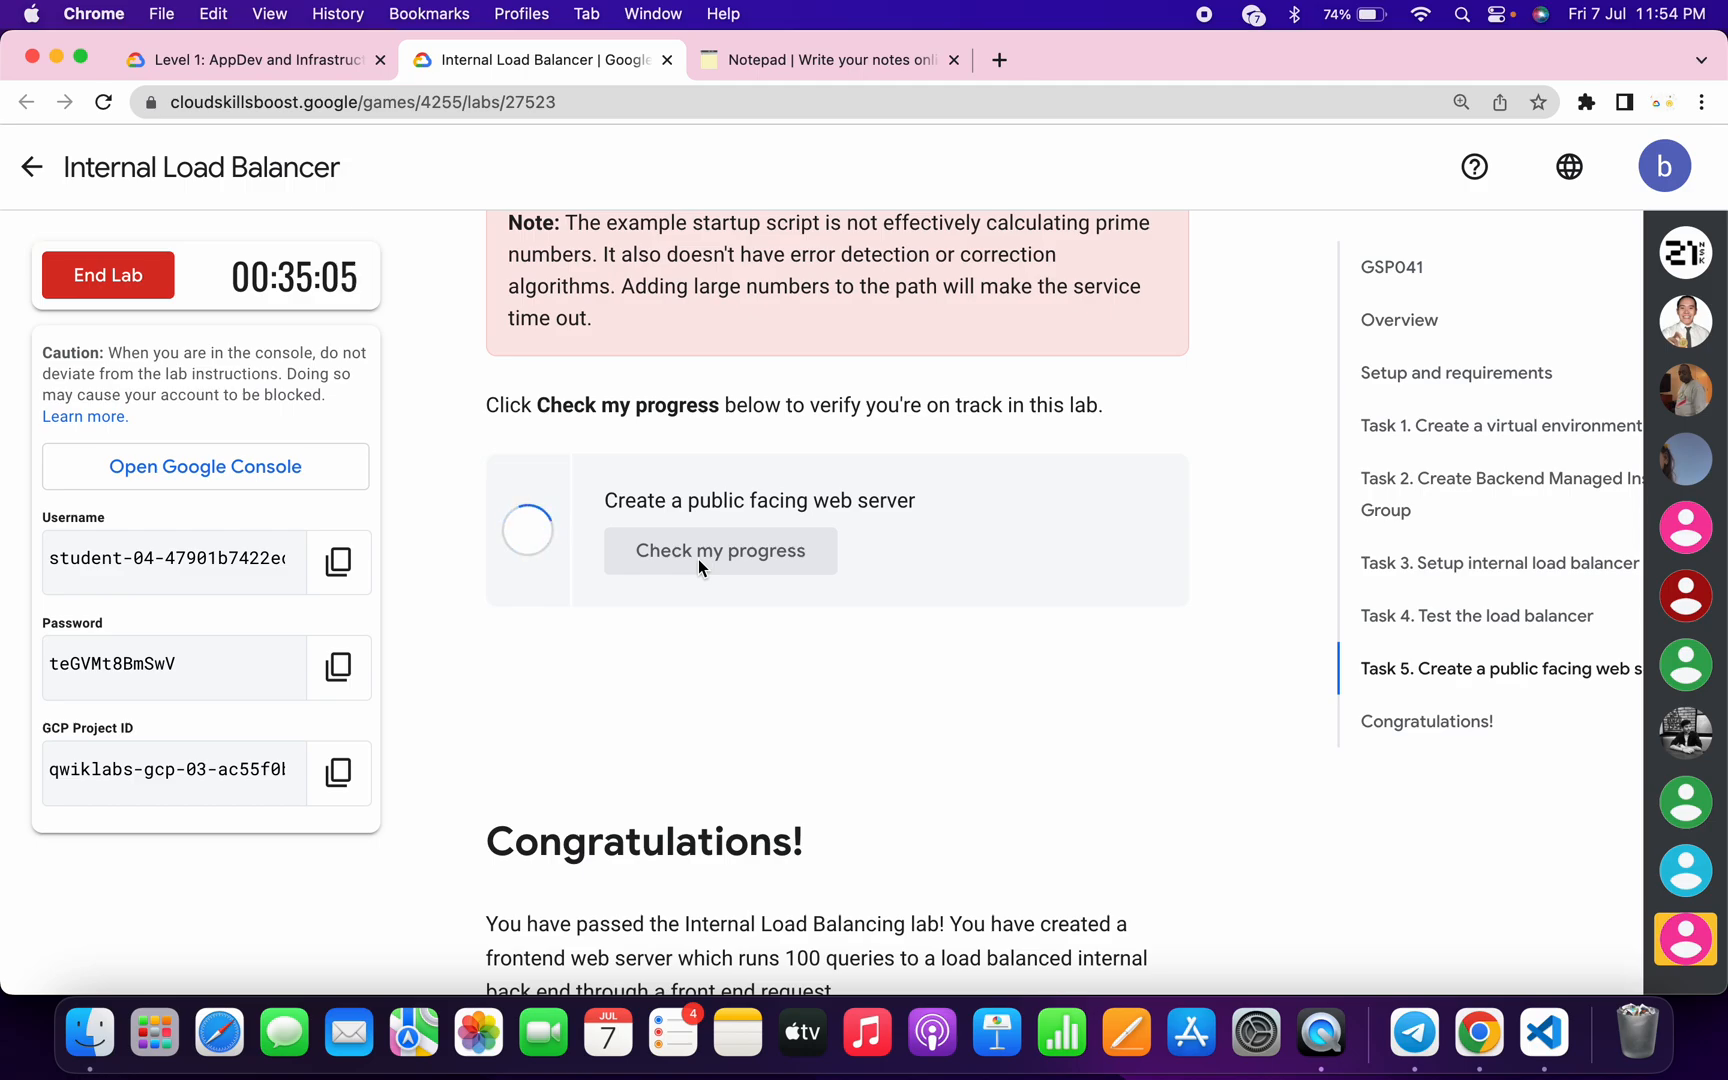
{"action": "left_click", "coordinate": [720, 552]}
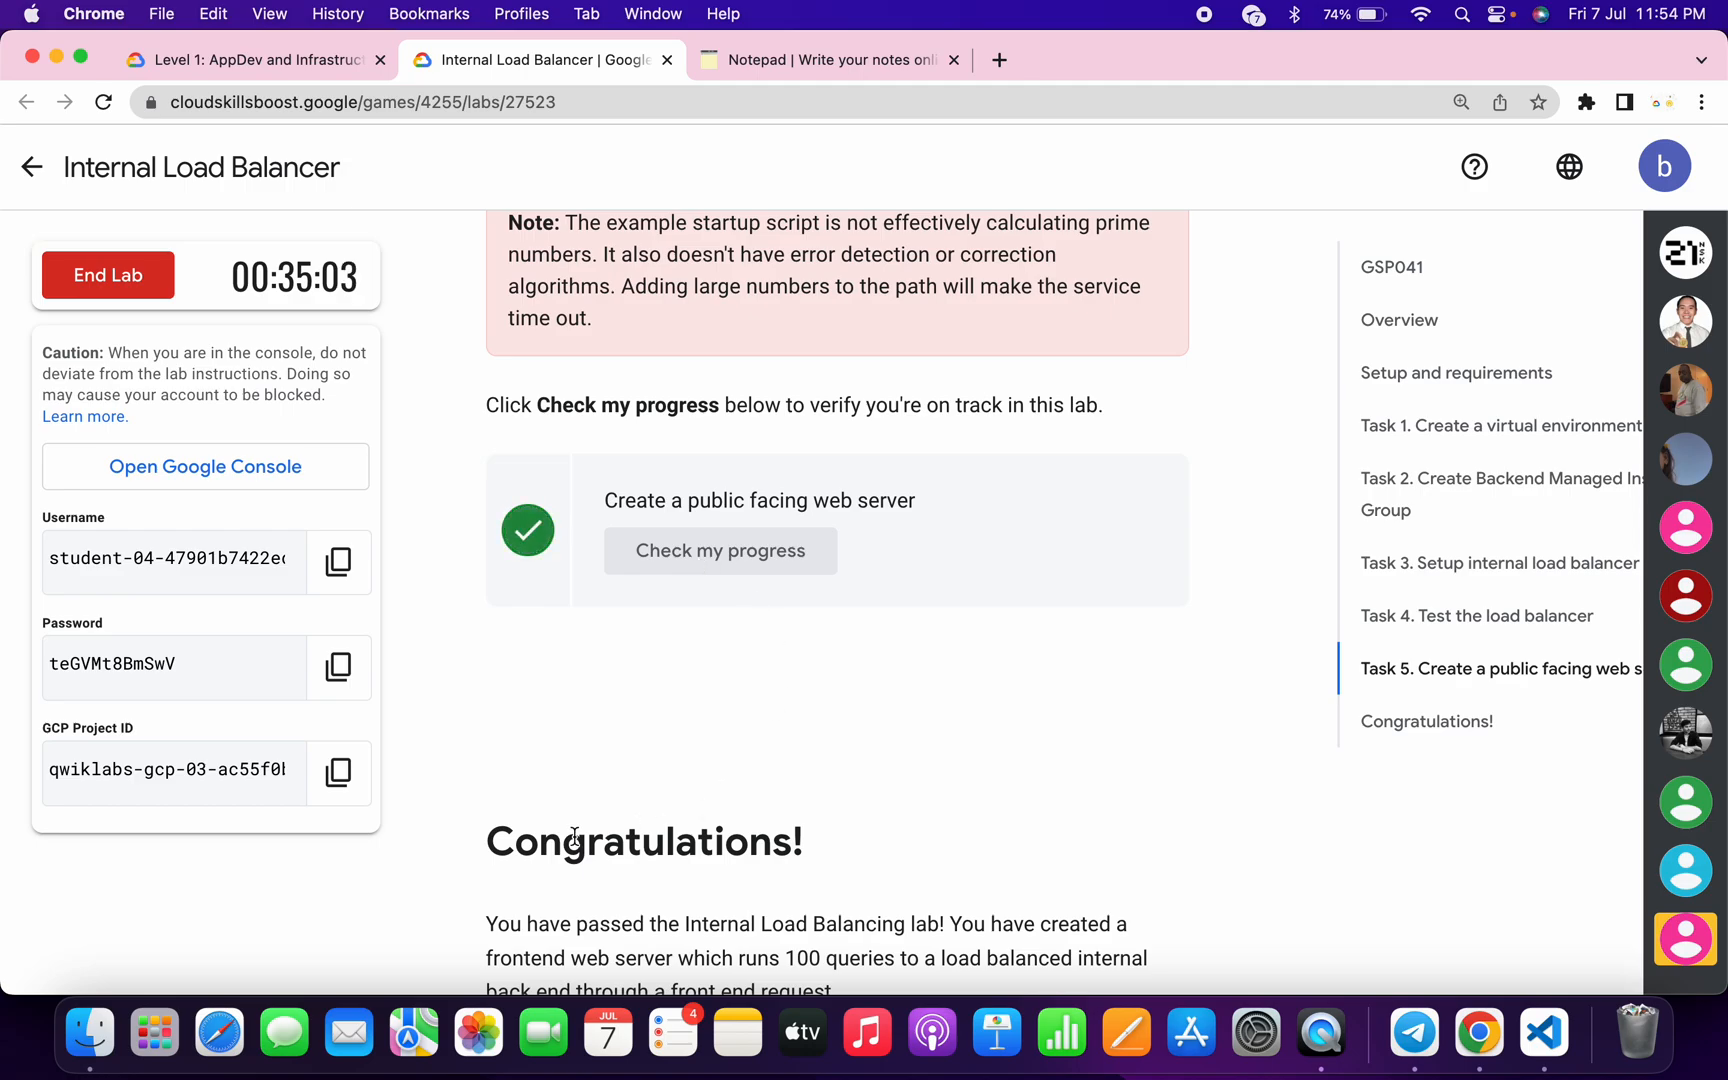